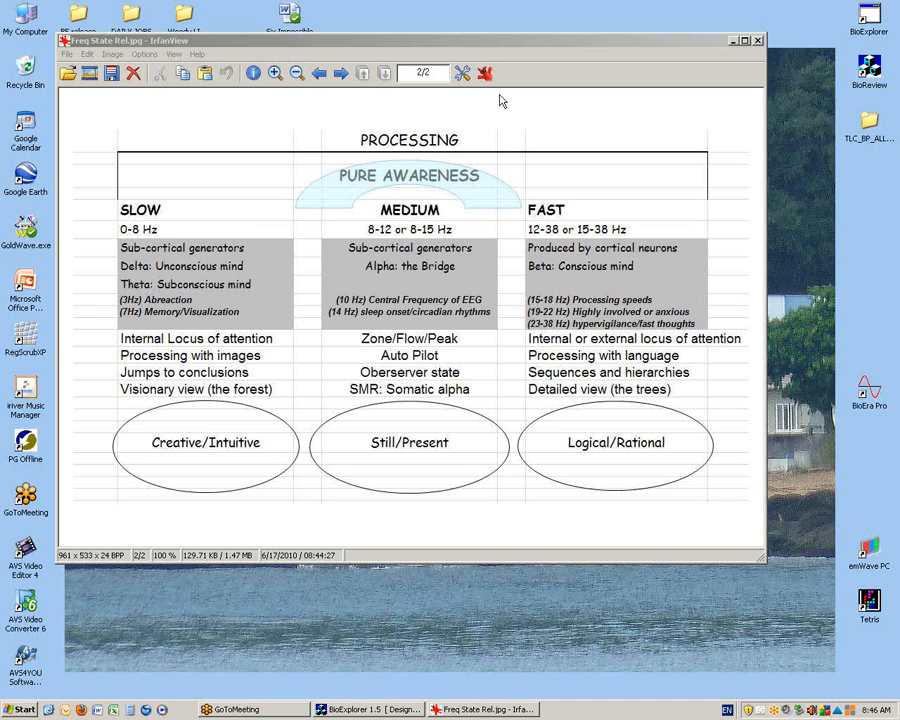
mouse_move(520, 94)
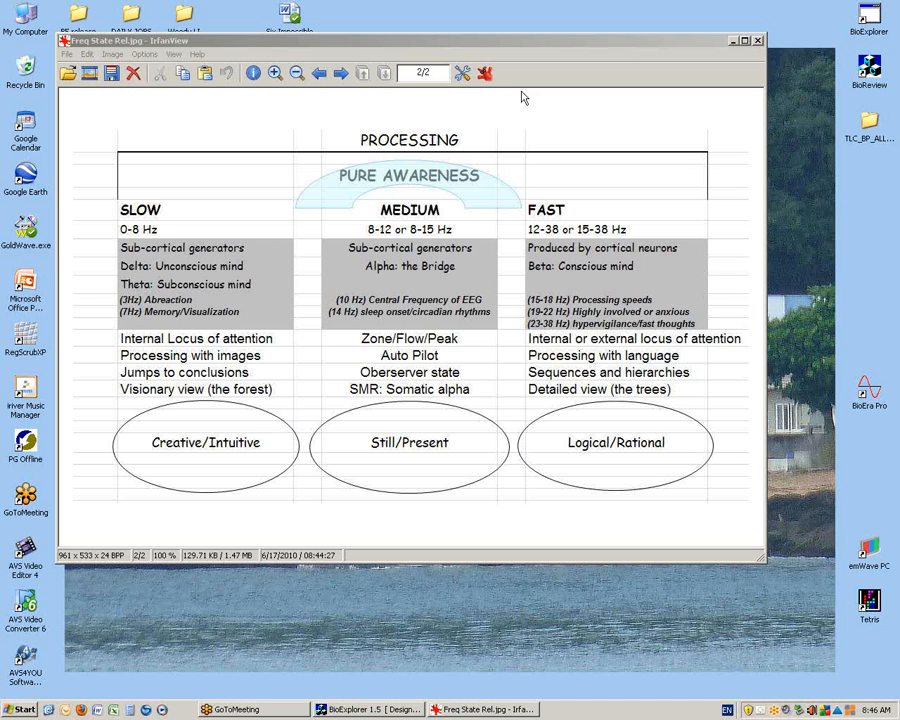
mouse_move(524, 108)
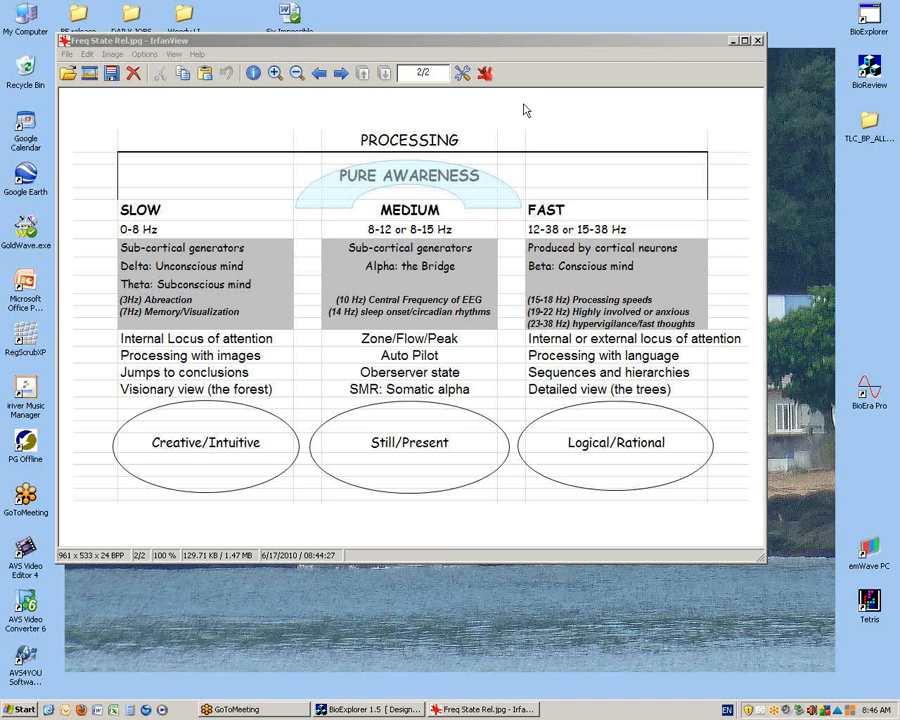
mouse_move(400, 116)
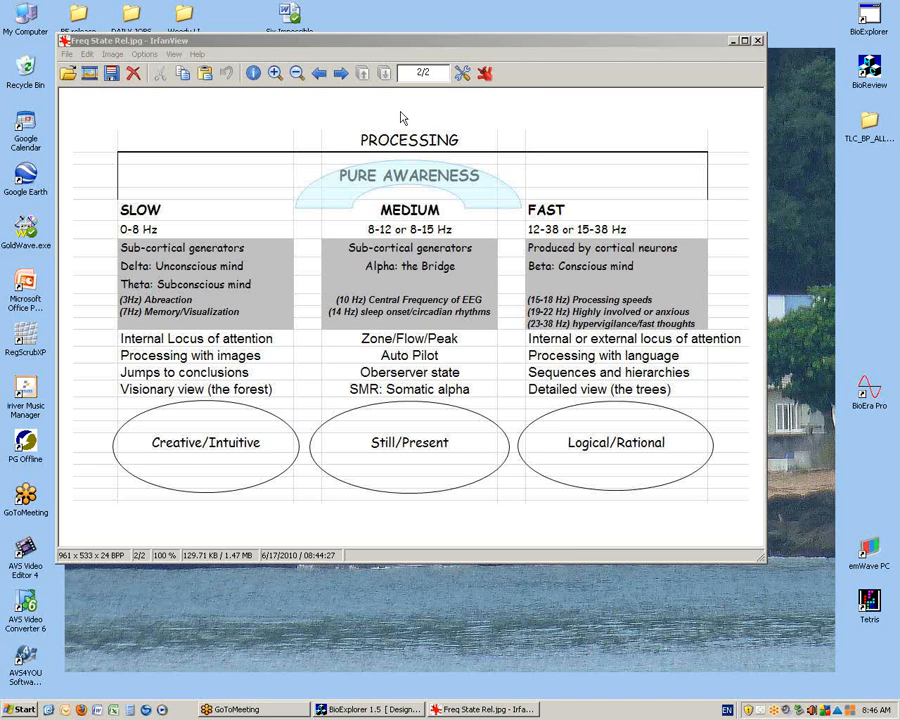
mouse_move(238, 210)
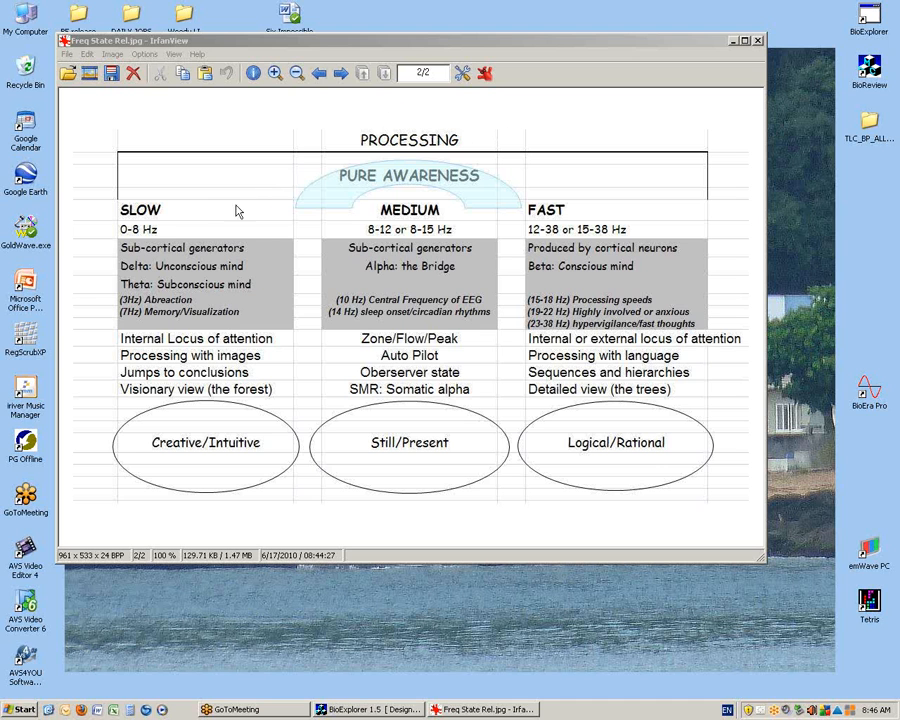
mouse_move(176, 220)
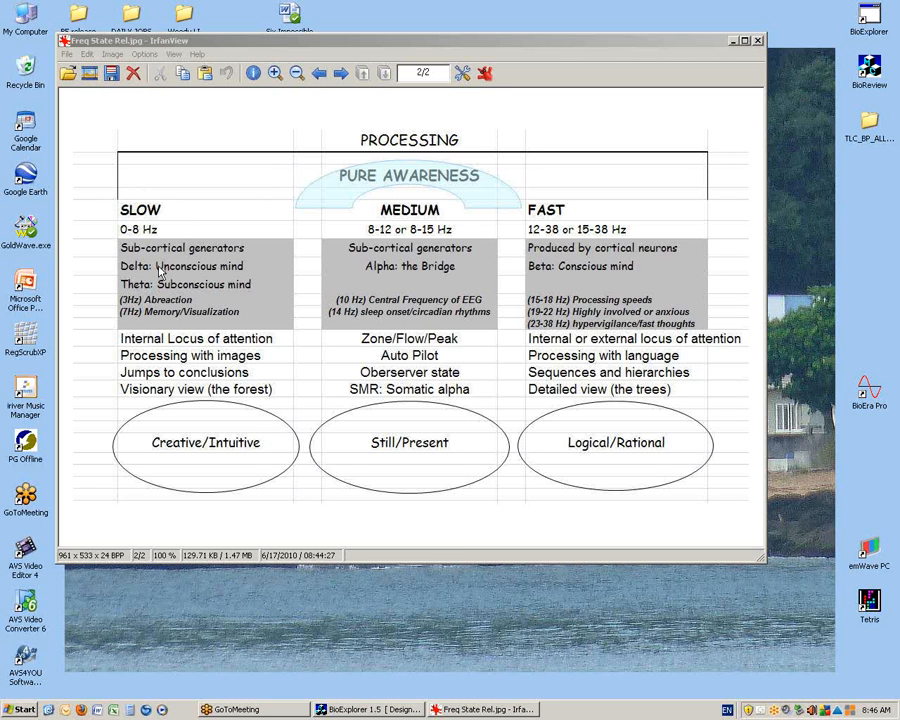
mouse_move(168, 236)
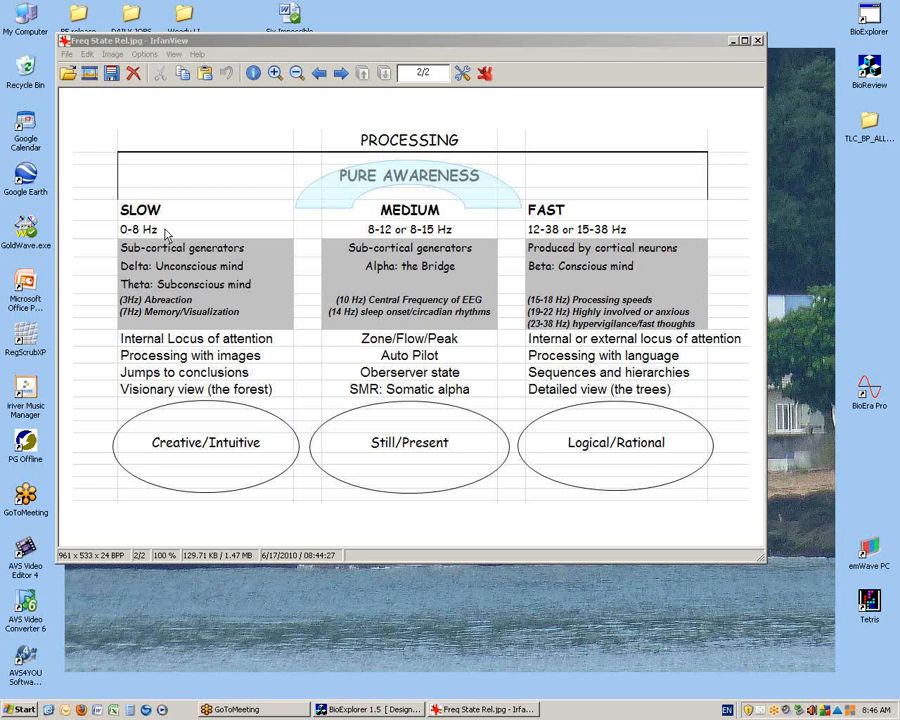
mouse_move(412, 212)
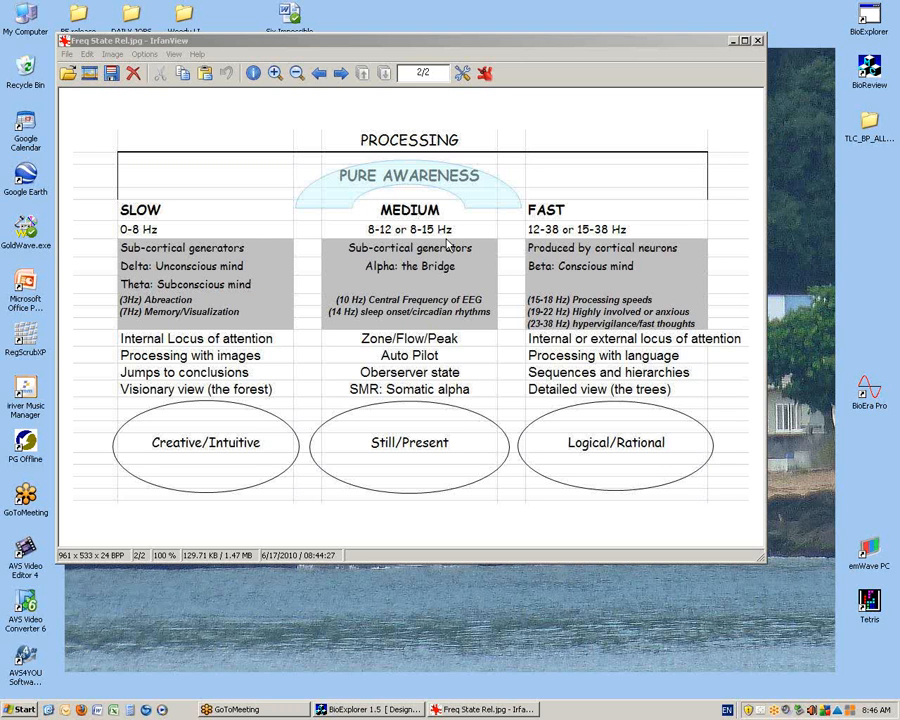
mouse_move(590, 236)
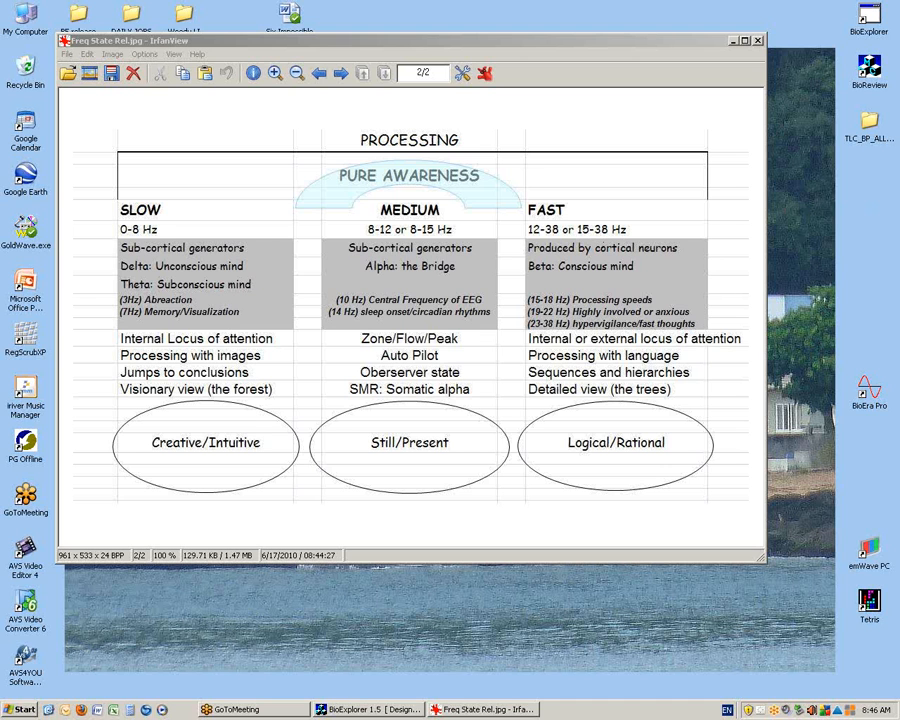
mouse_move(446, 408)
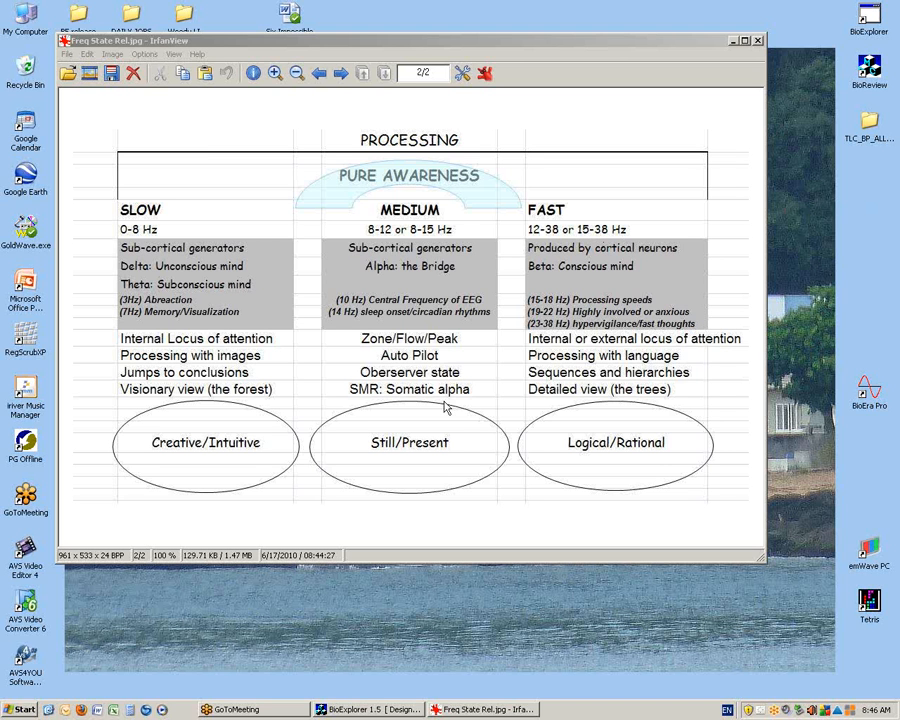
mouse_move(396, 384)
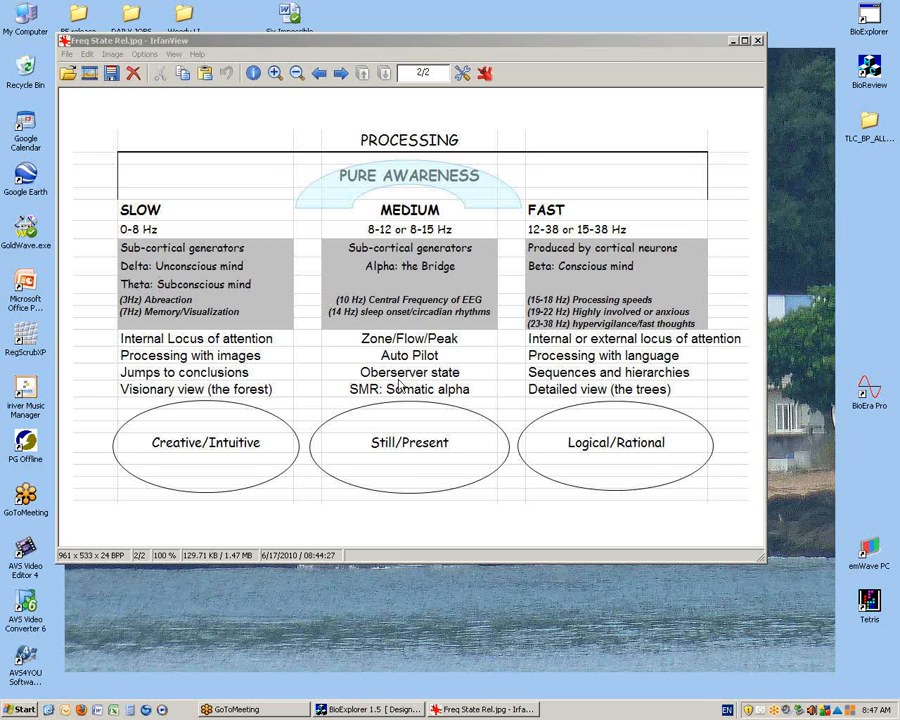
mouse_move(218, 400)
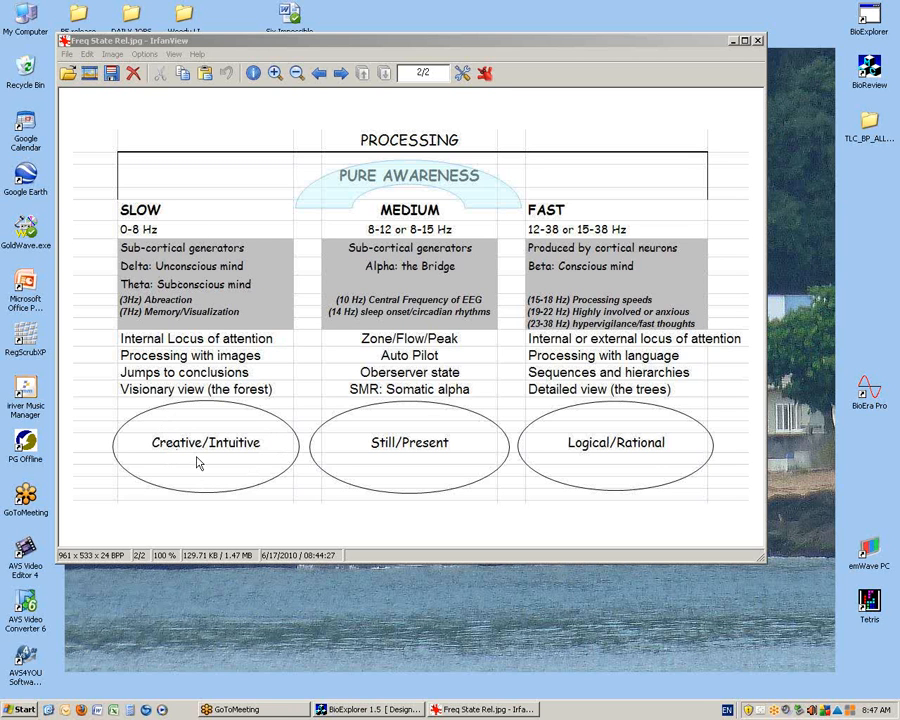
mouse_move(204, 276)
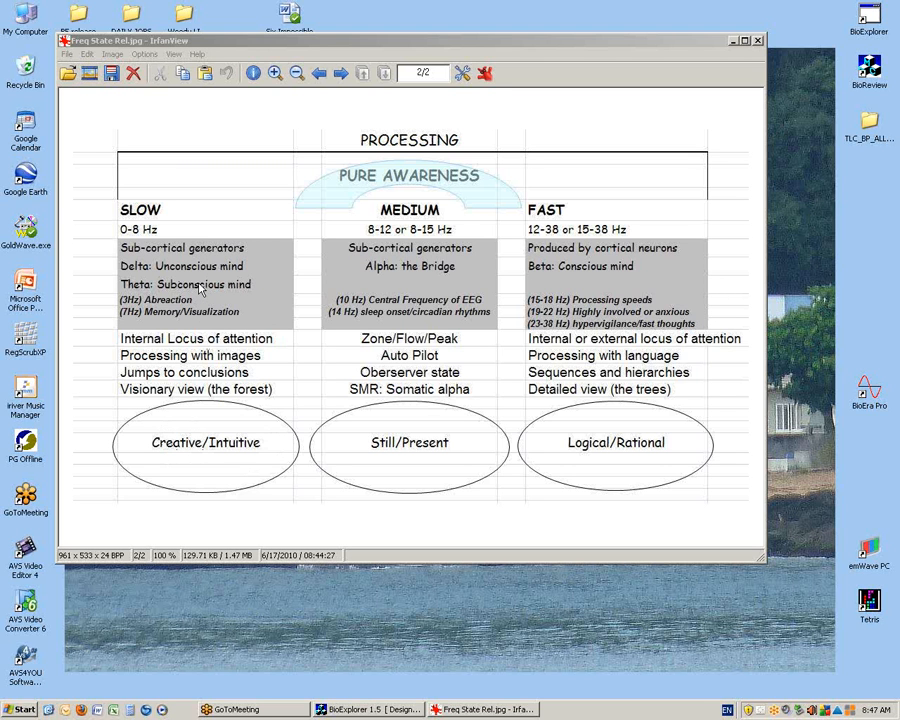
mouse_move(224, 344)
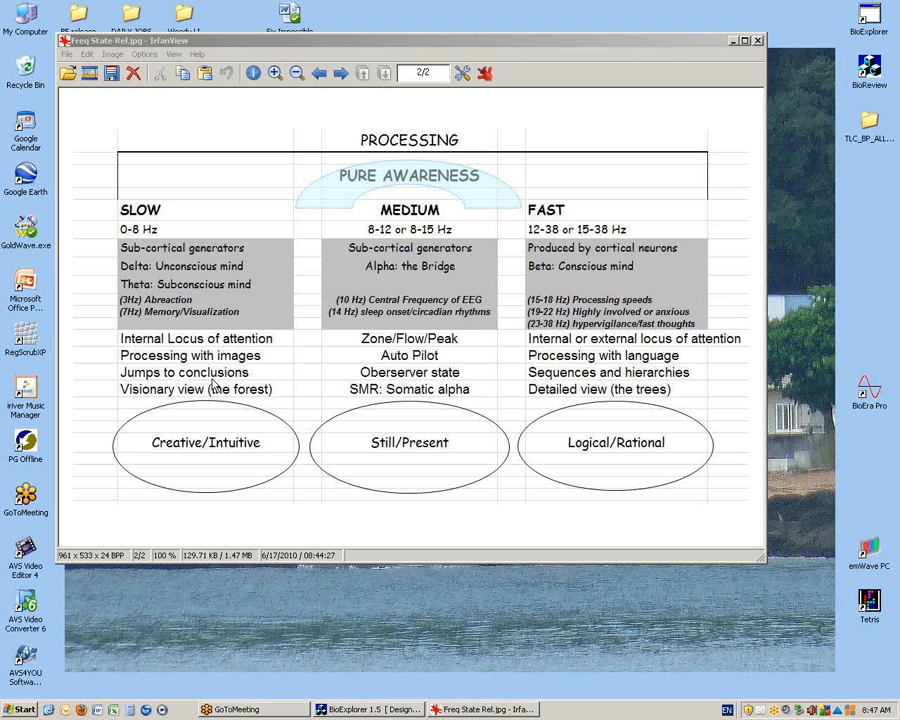
mouse_move(470, 130)
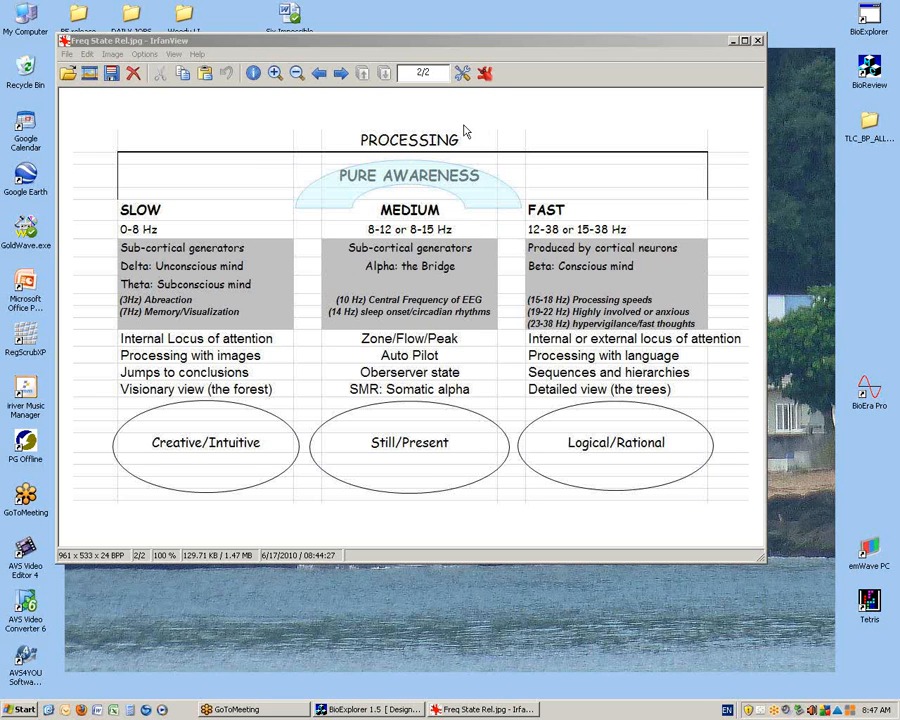
mouse_move(576, 232)
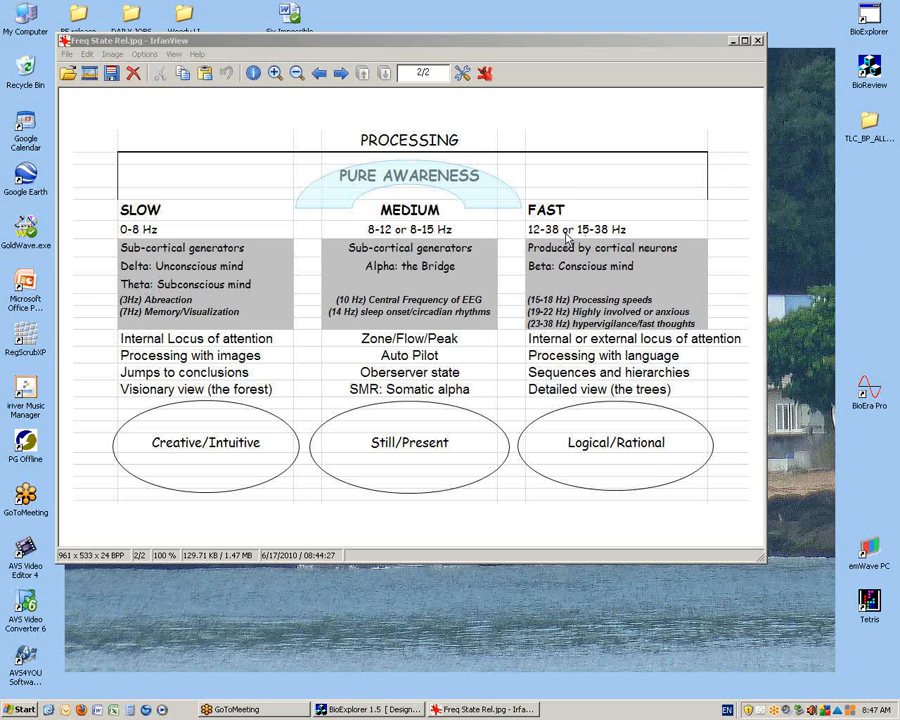
mouse_move(610, 240)
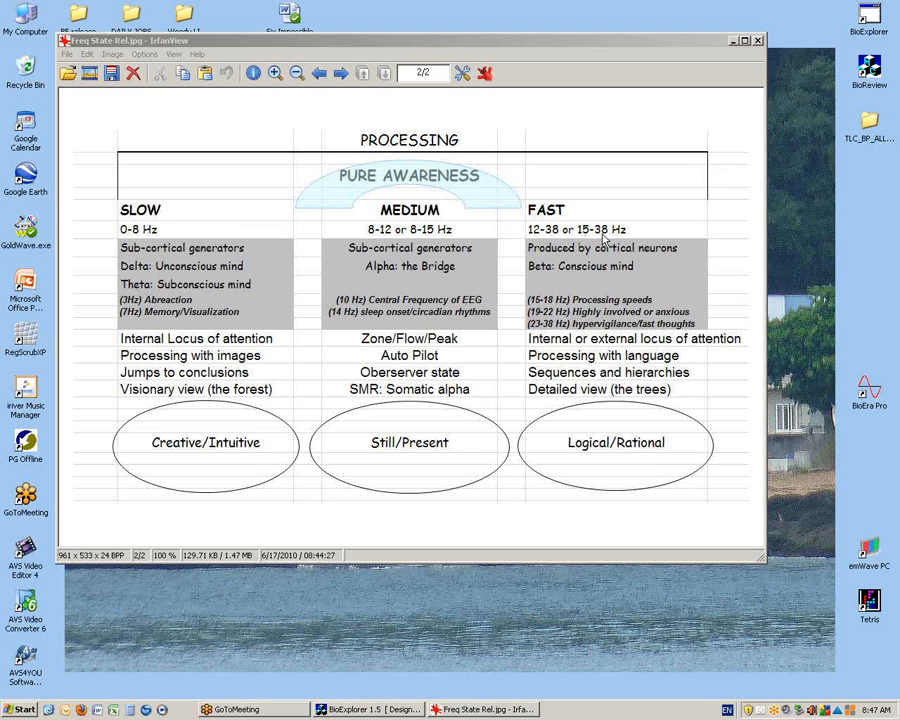
mouse_move(612, 266)
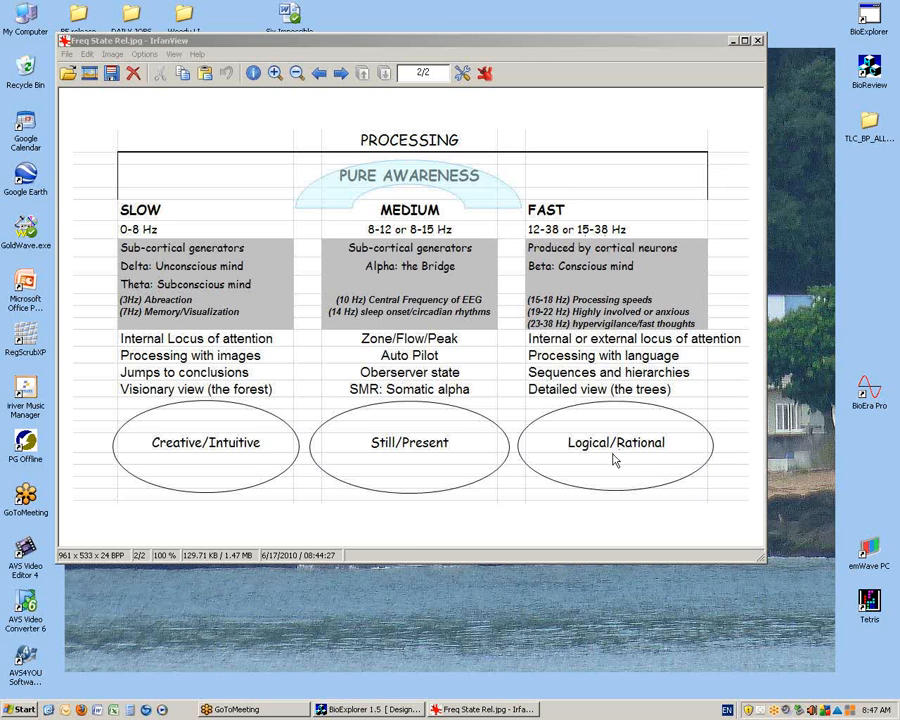
mouse_move(492, 404)
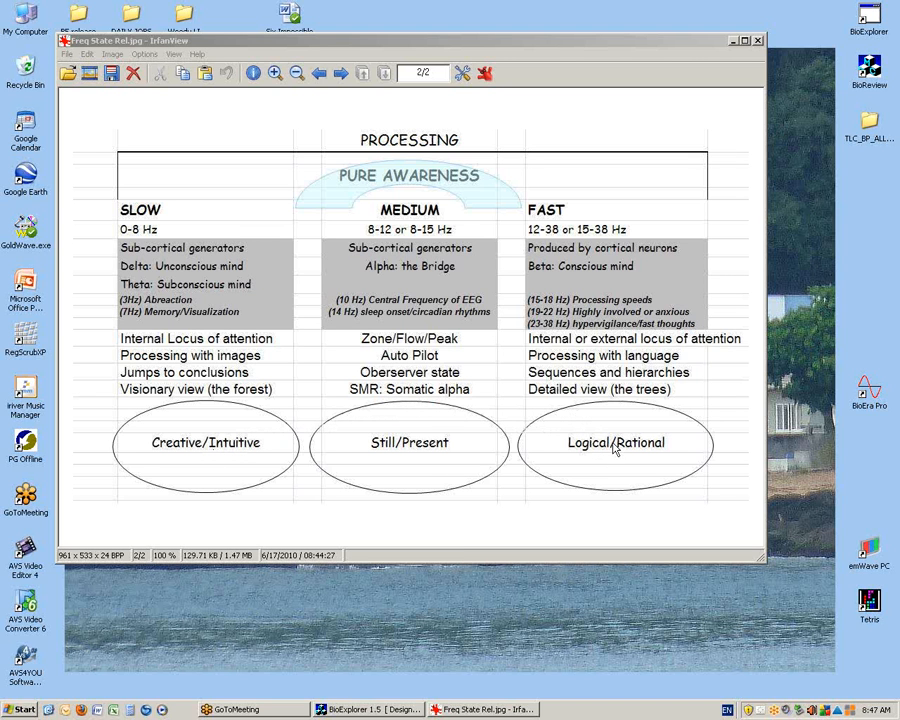
mouse_move(612, 388)
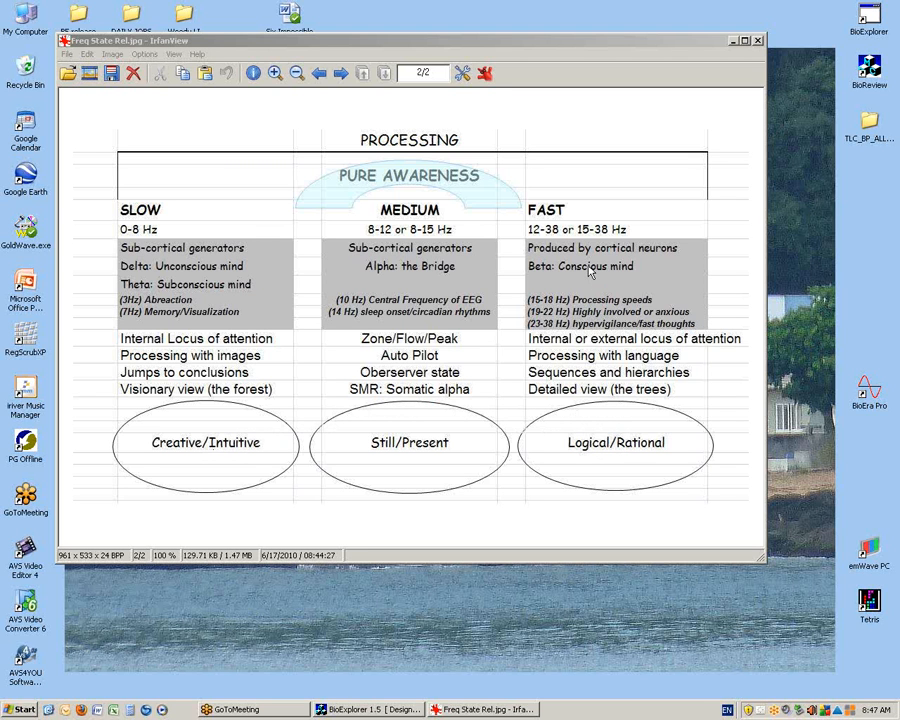
mouse_move(200, 288)
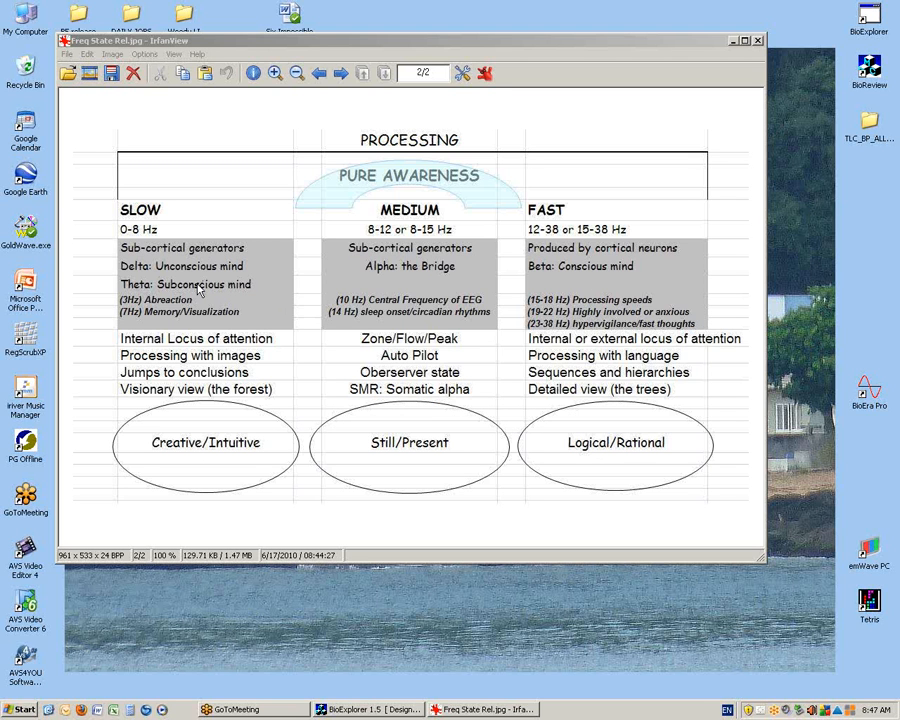
mouse_move(380, 290)
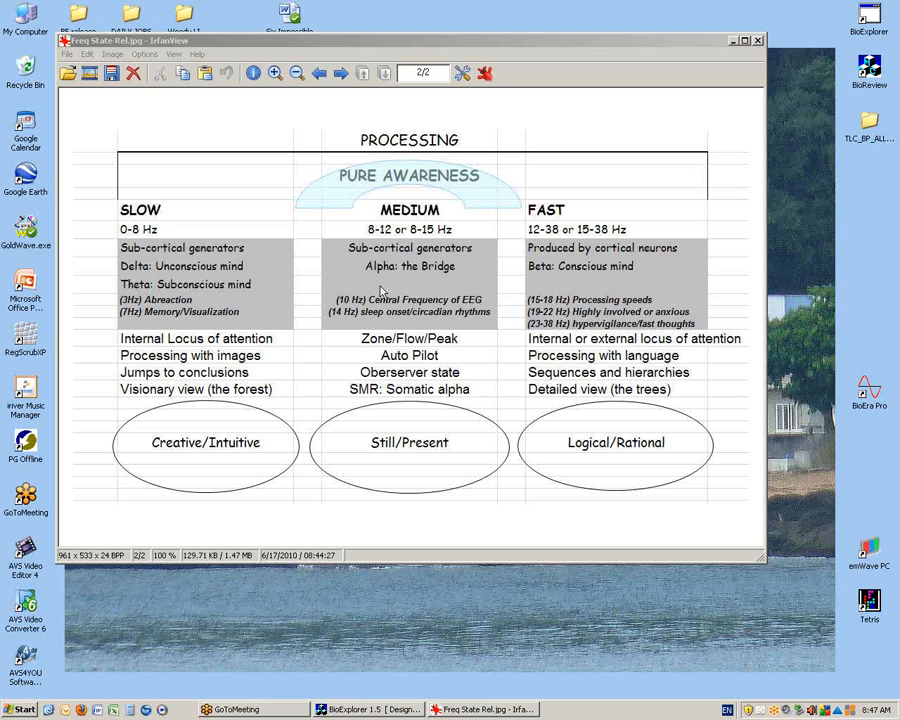
mouse_move(224, 350)
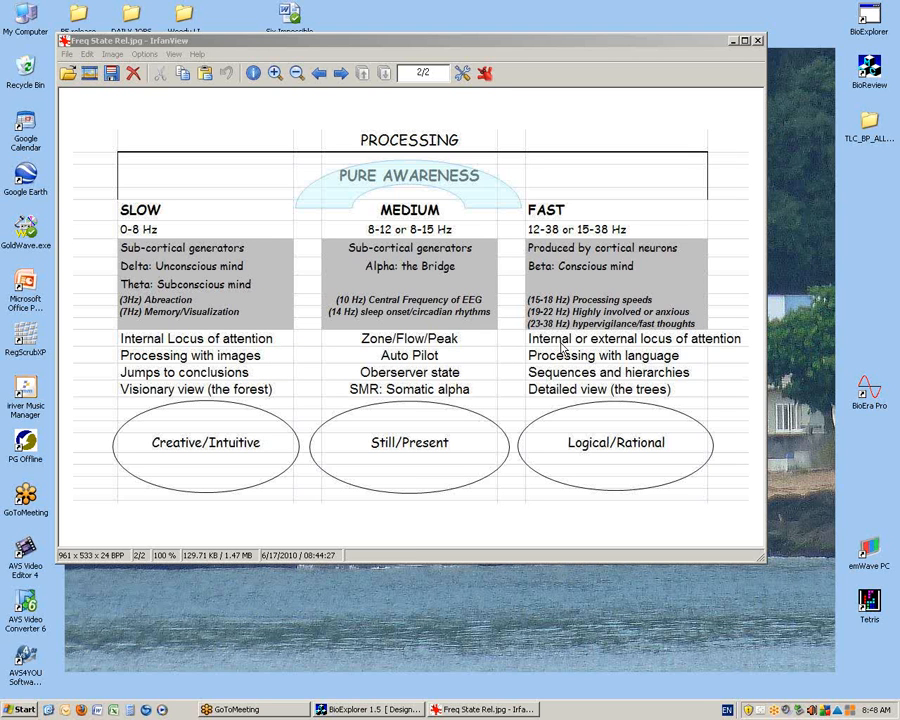
mouse_move(268, 362)
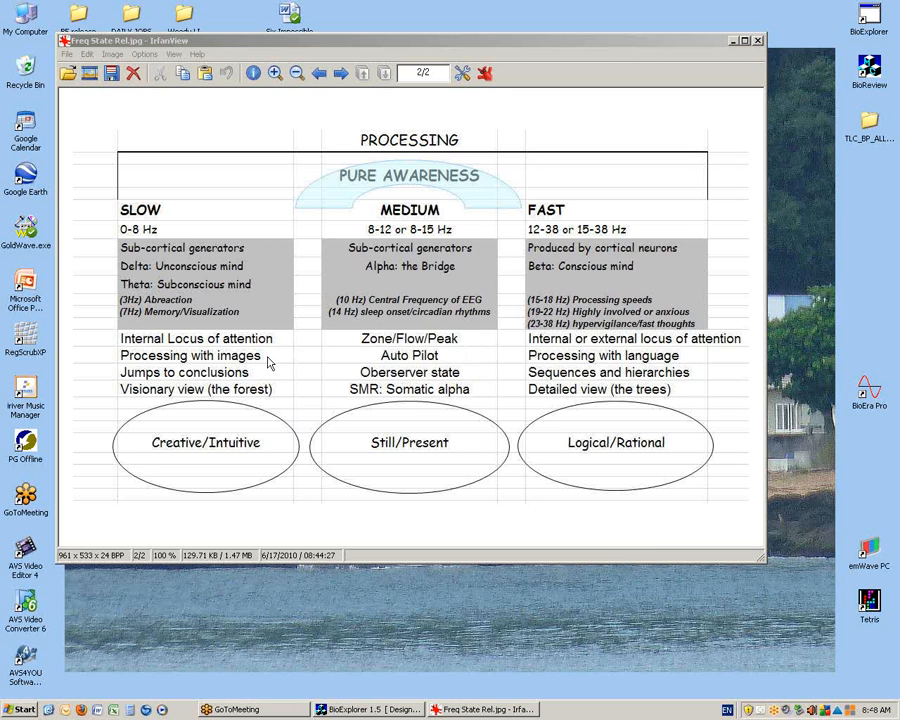
mouse_move(576, 362)
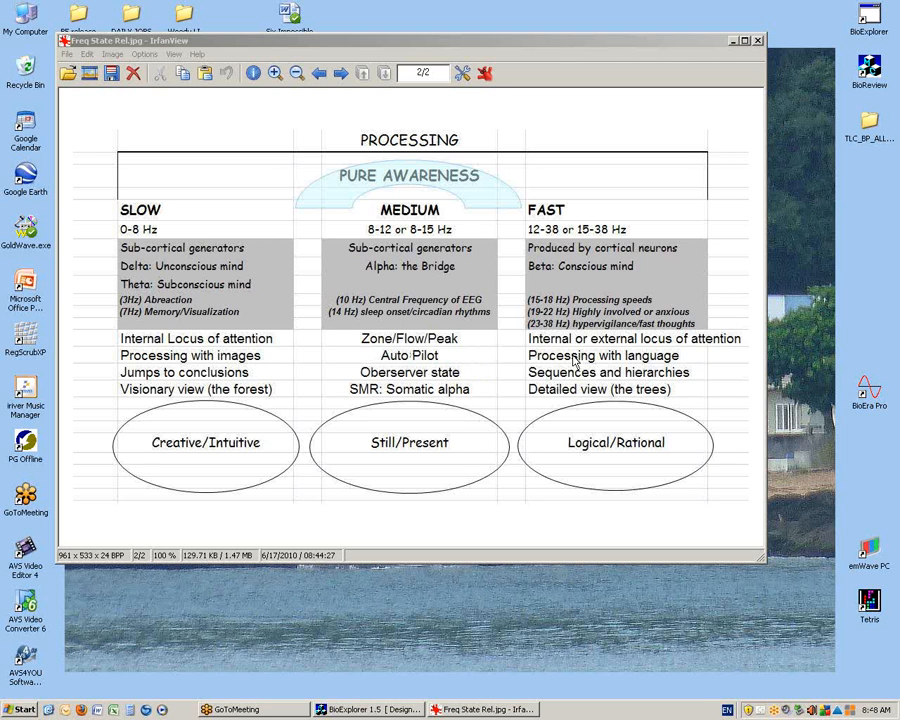
mouse_move(252, 382)
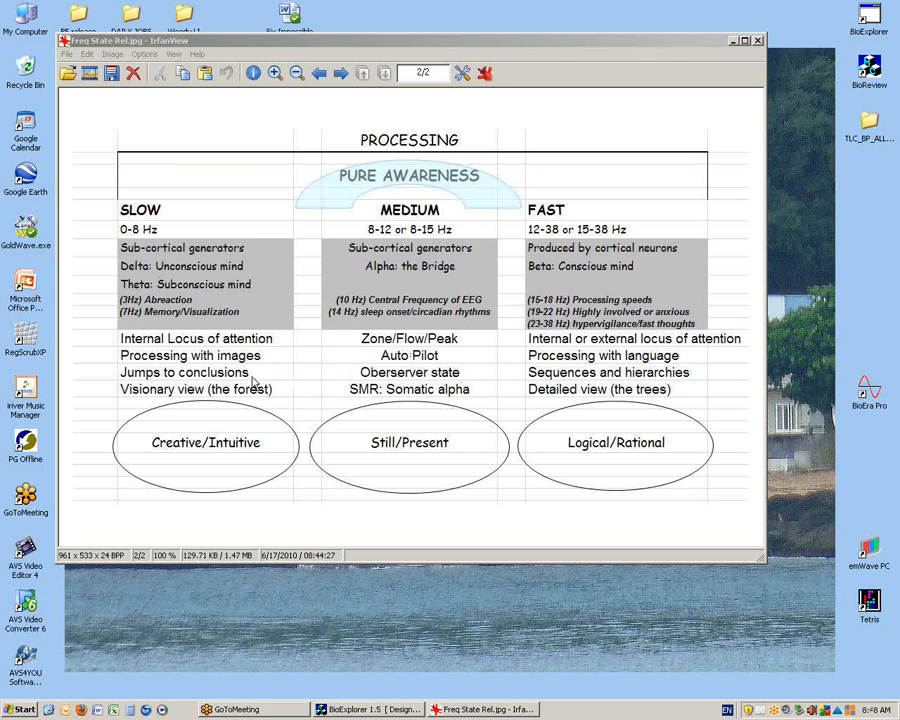
mouse_move(560, 378)
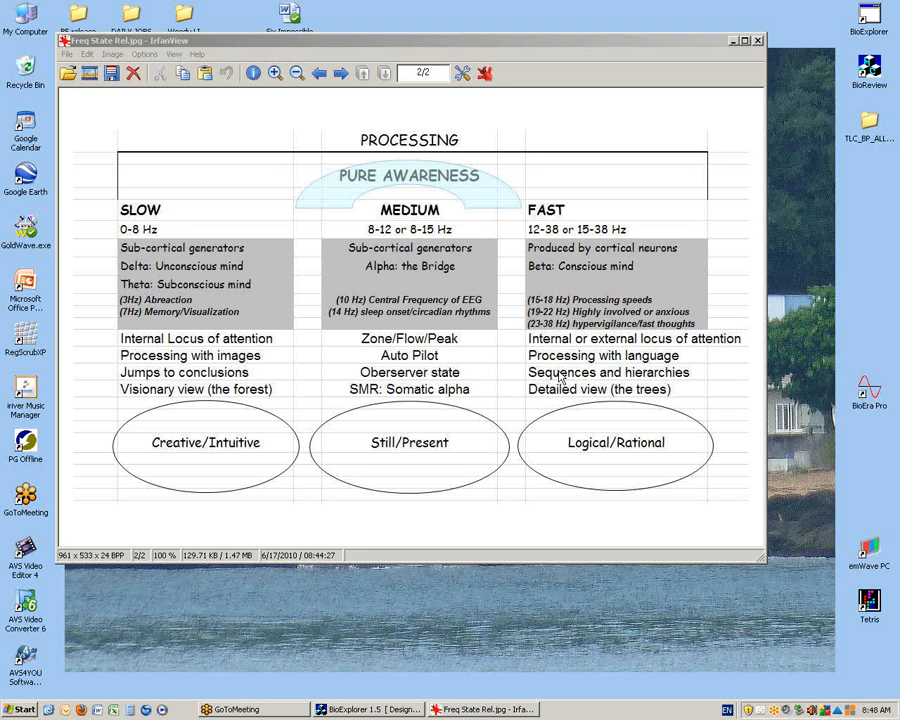
mouse_move(268, 414)
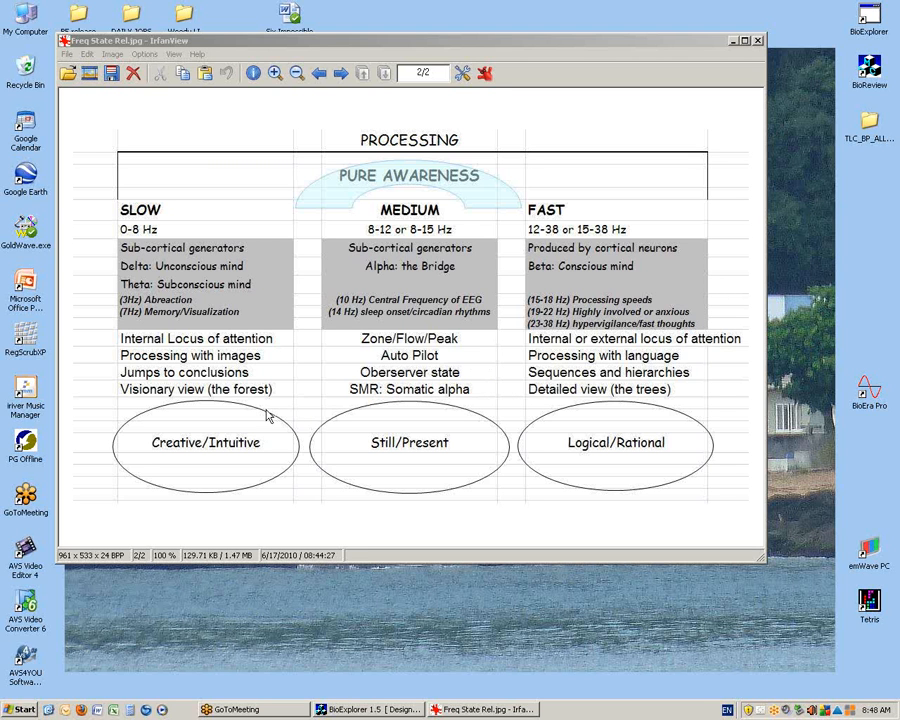
mouse_move(292, 408)
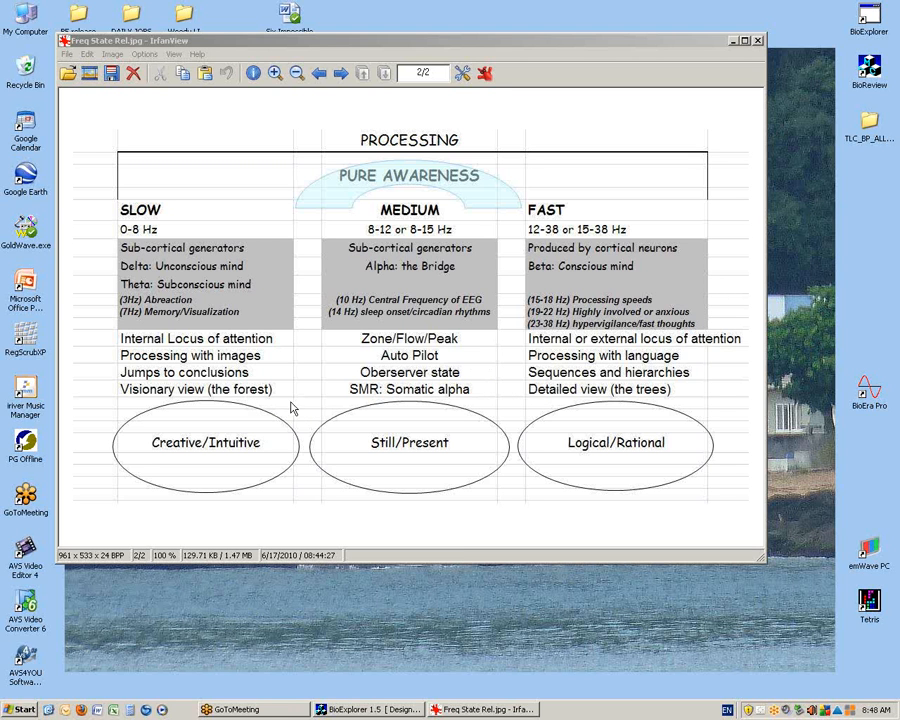
mouse_move(658, 400)
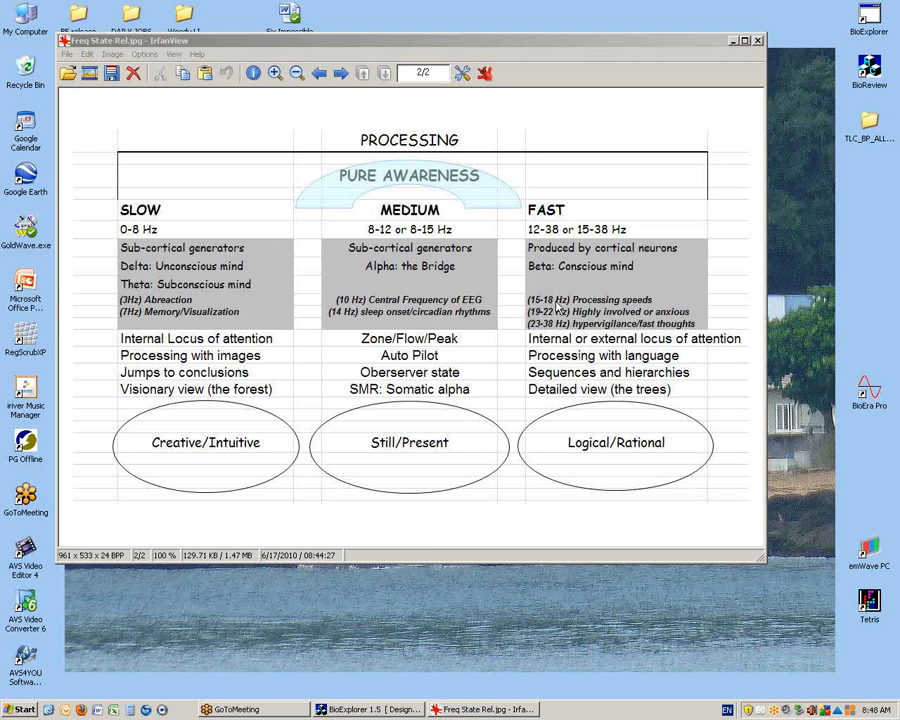
mouse_move(562, 304)
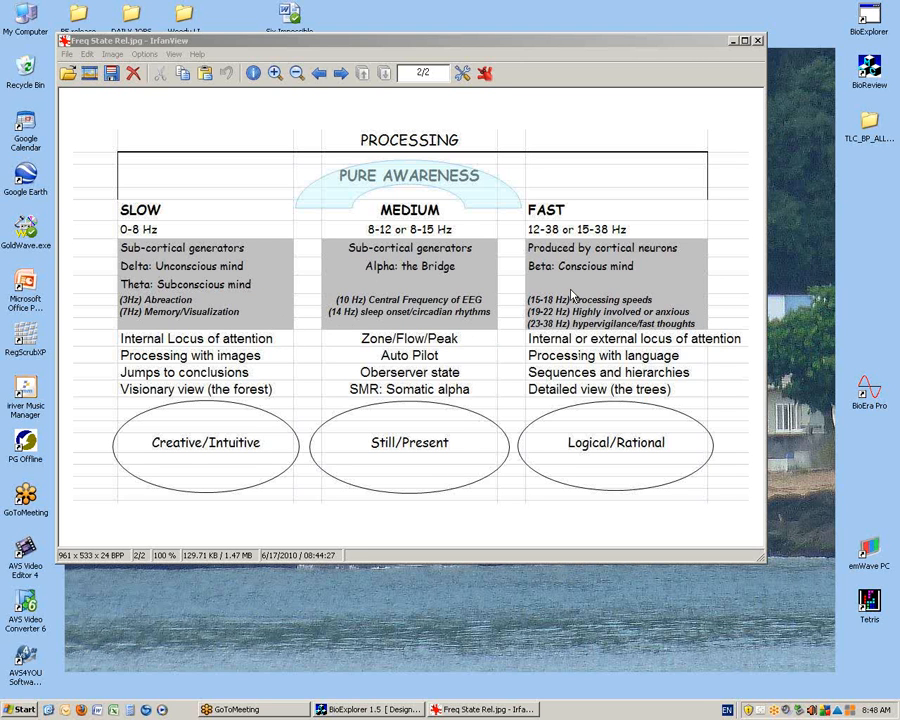
mouse_move(192, 228)
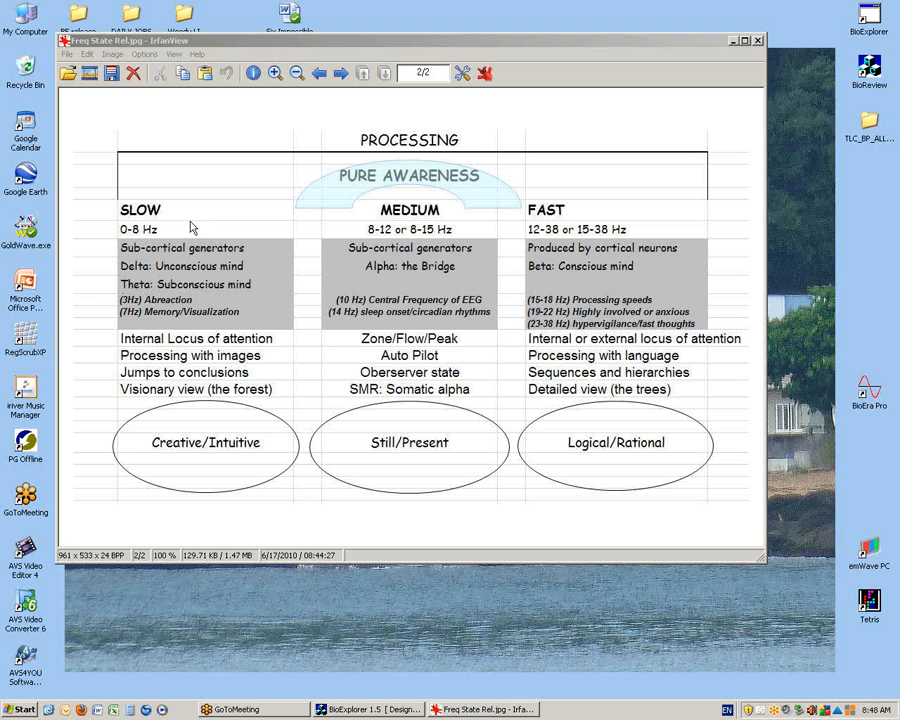
mouse_move(208, 316)
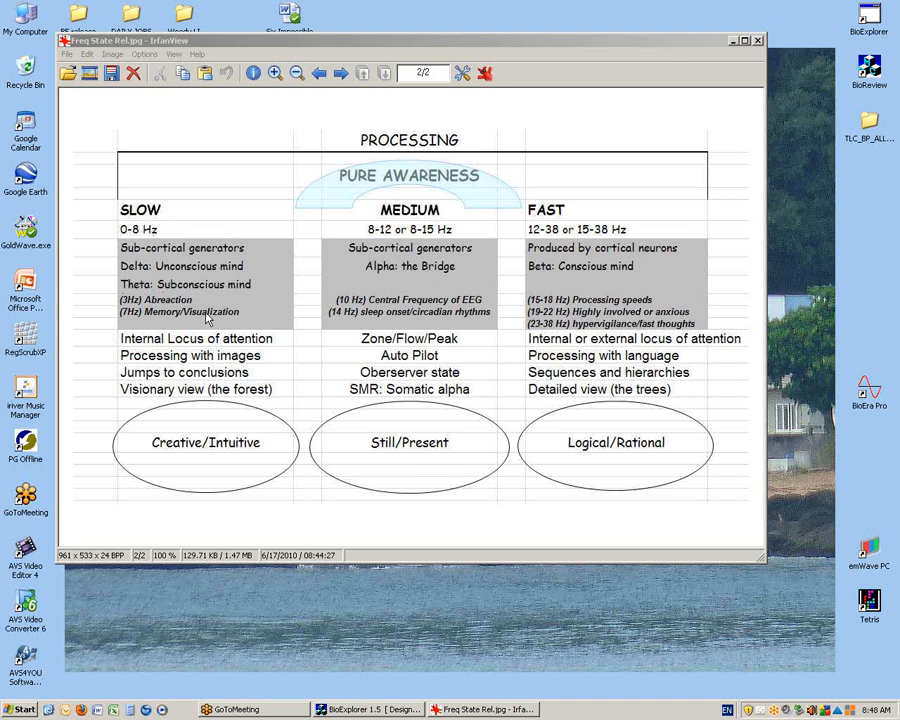
mouse_move(210, 348)
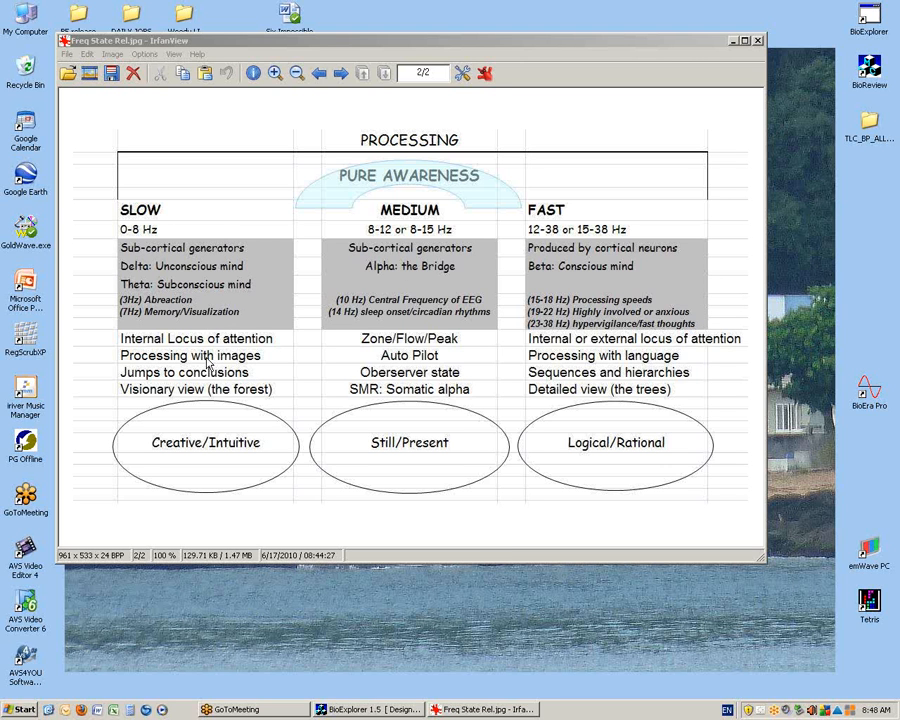
mouse_move(660, 324)
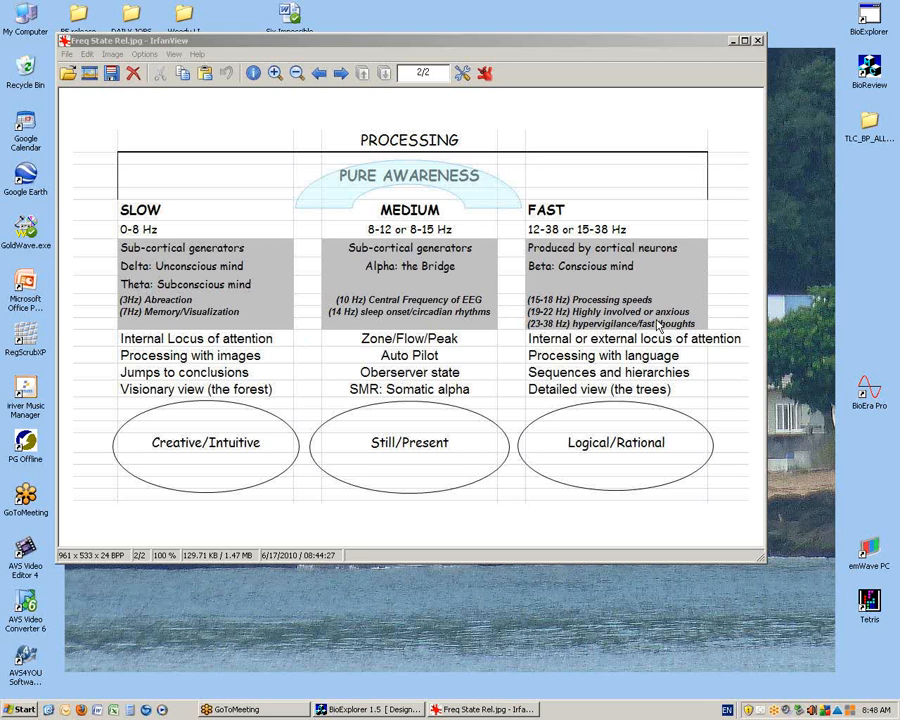
mouse_move(668, 358)
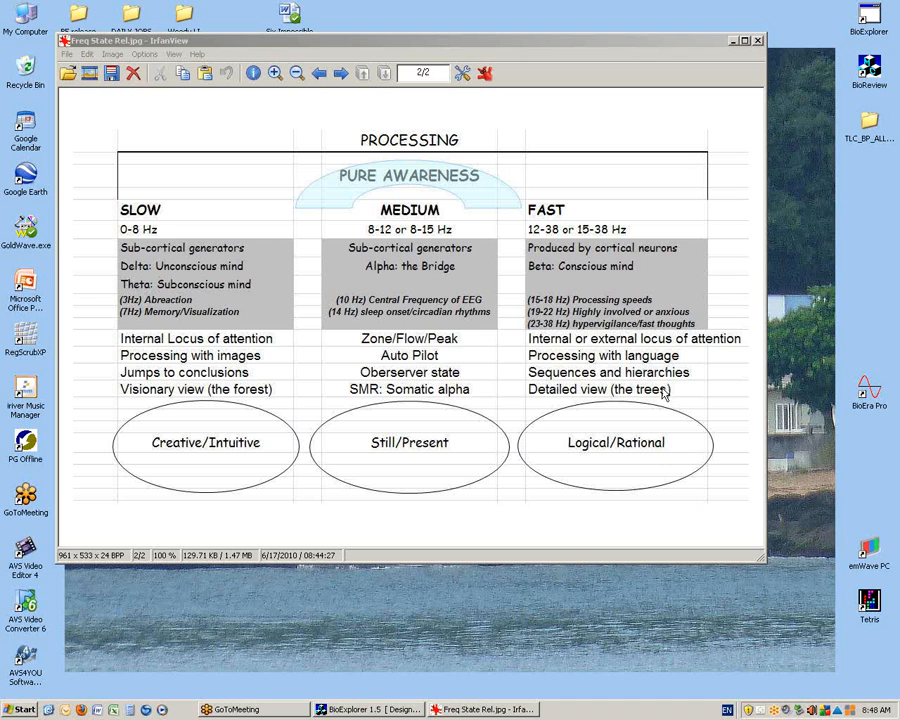
mouse_move(664, 418)
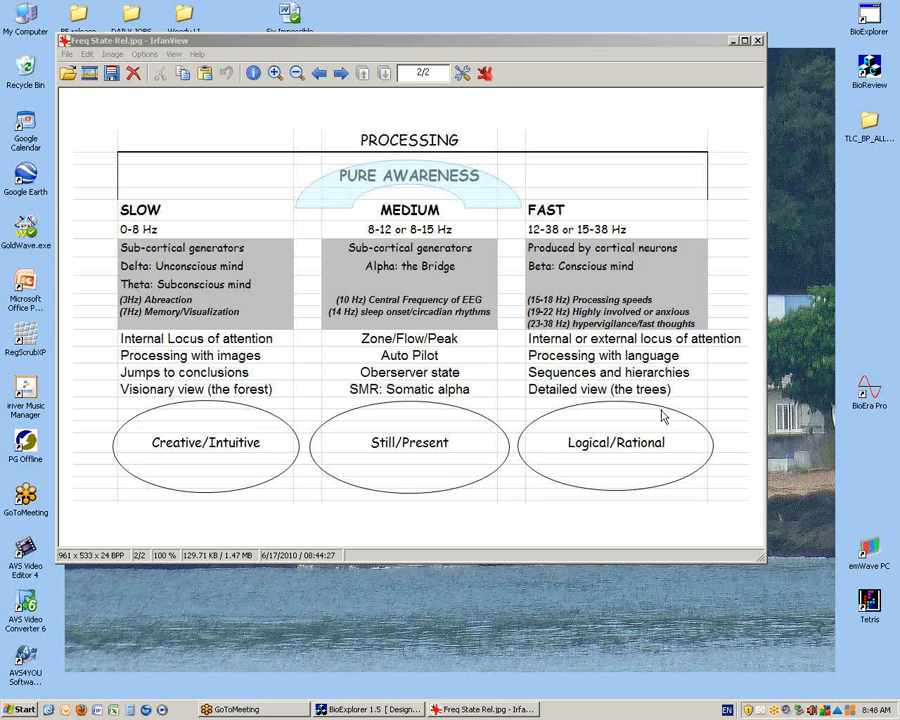
mouse_move(484, 304)
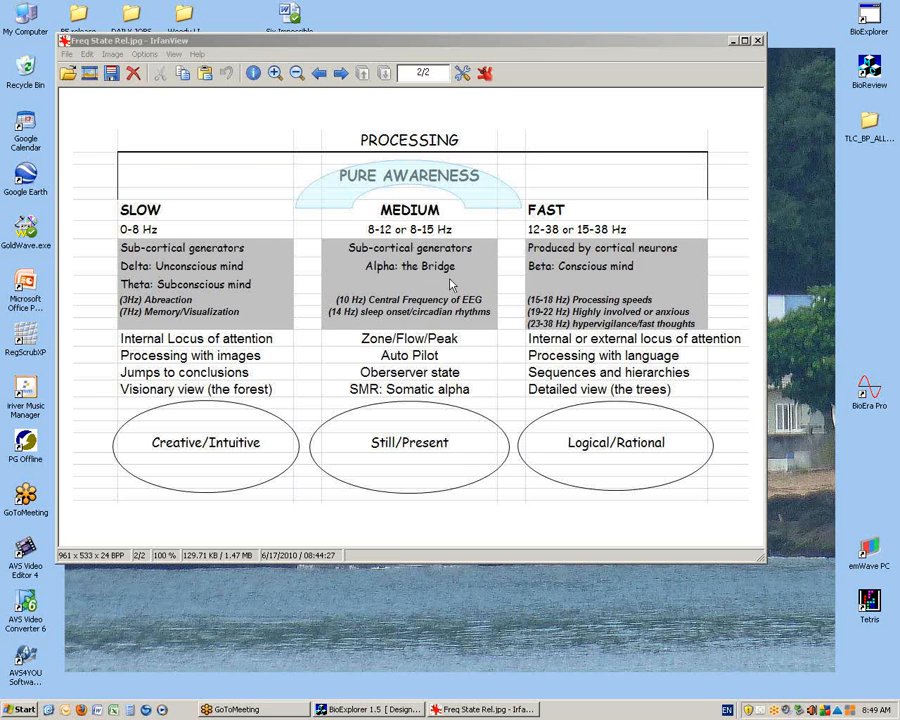
mouse_move(216, 244)
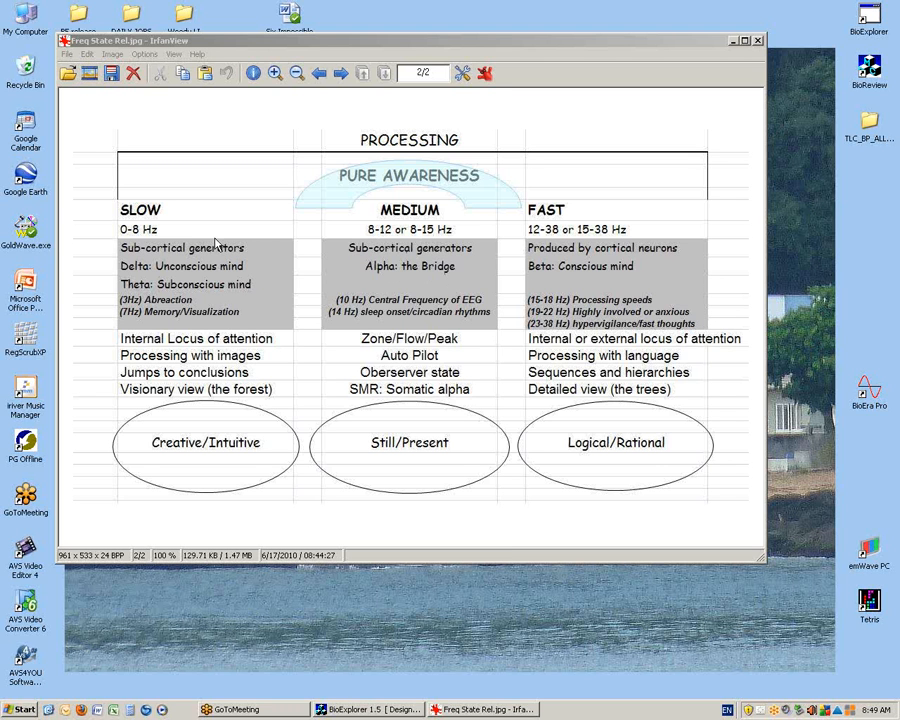
mouse_move(458, 184)
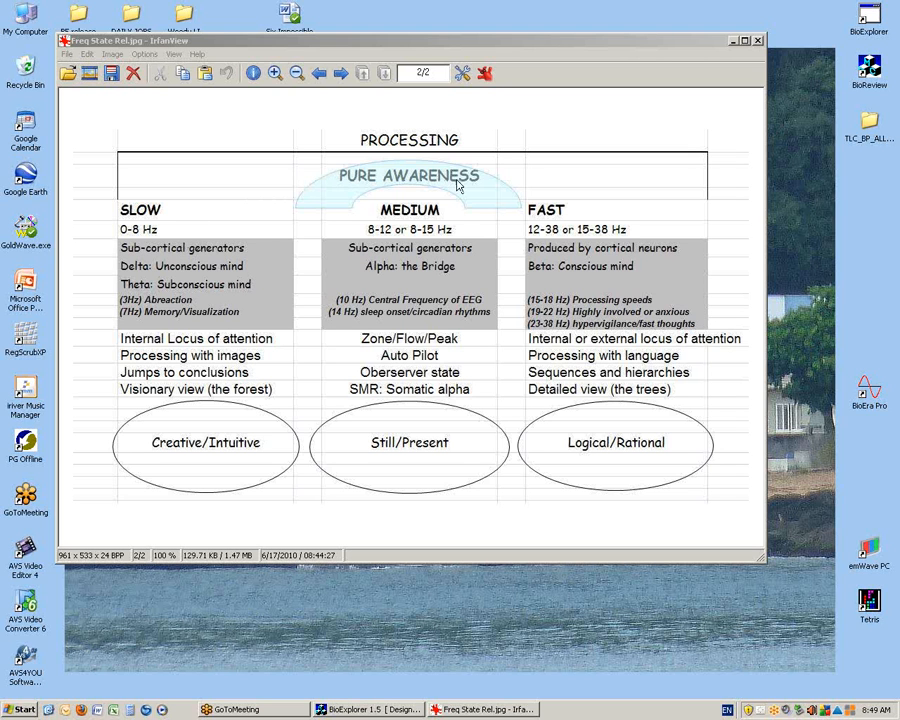
mouse_move(192, 228)
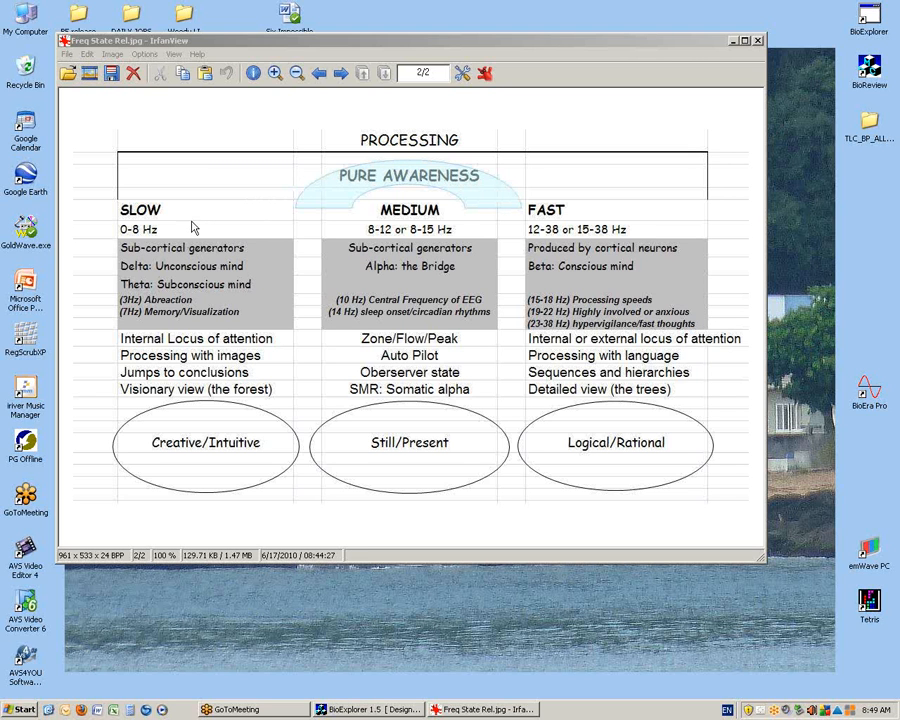
mouse_move(204, 268)
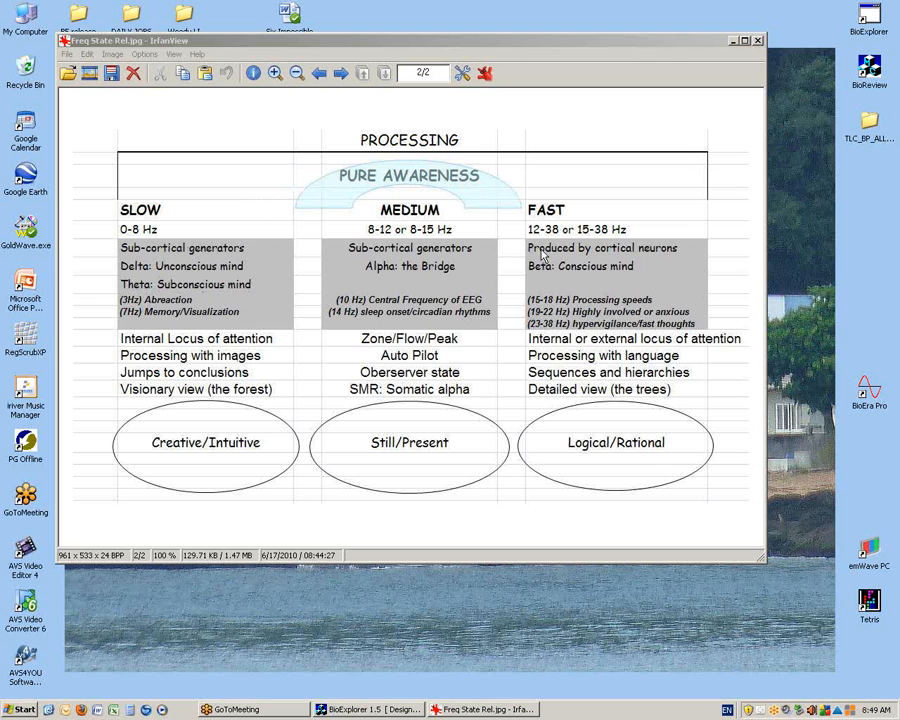
mouse_move(598, 278)
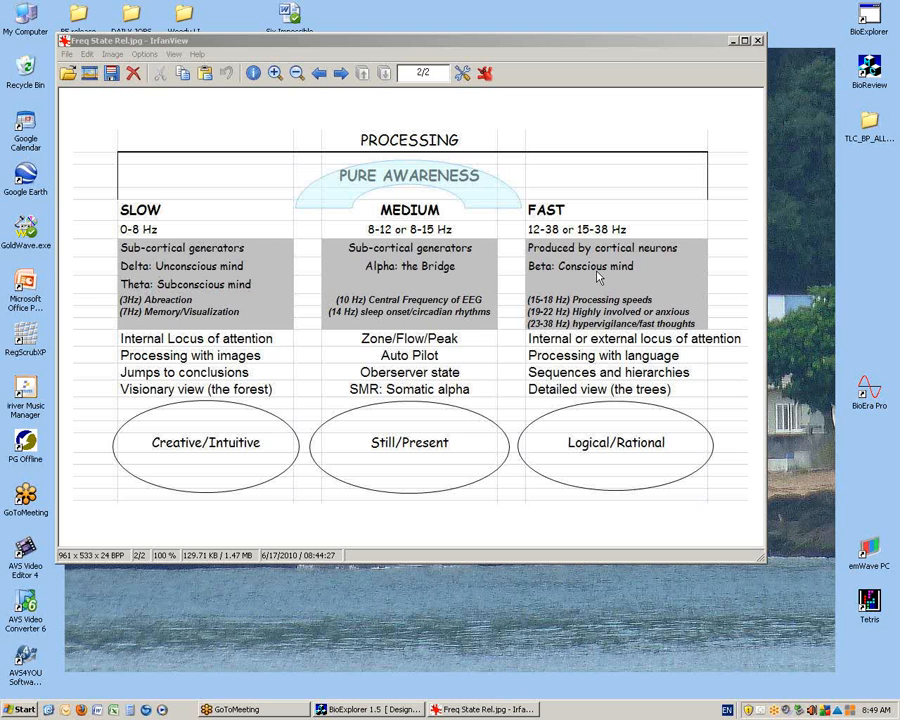
mouse_move(380, 428)
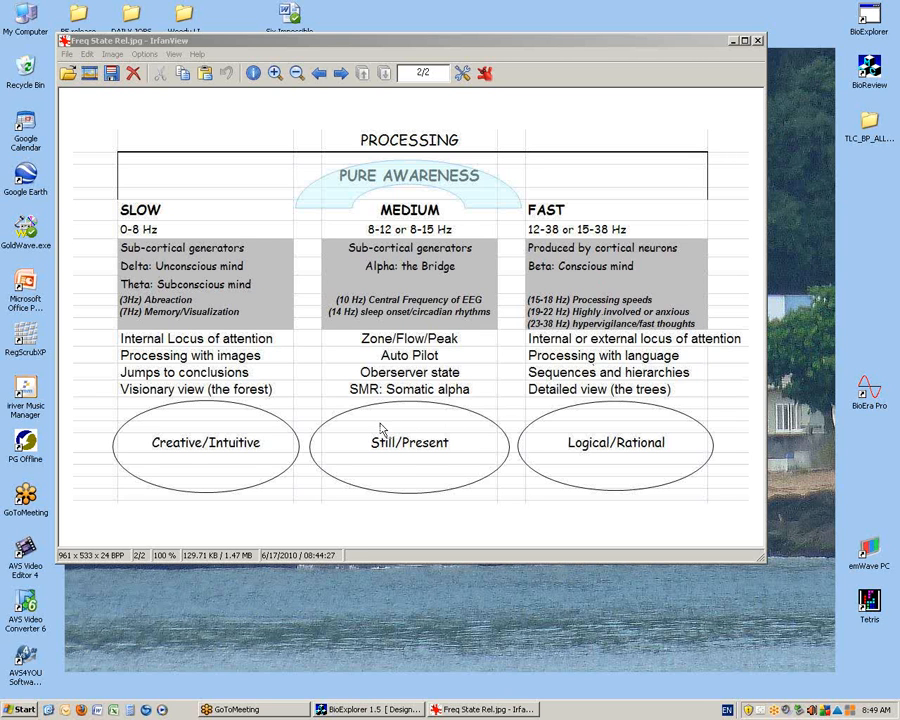
mouse_move(388, 432)
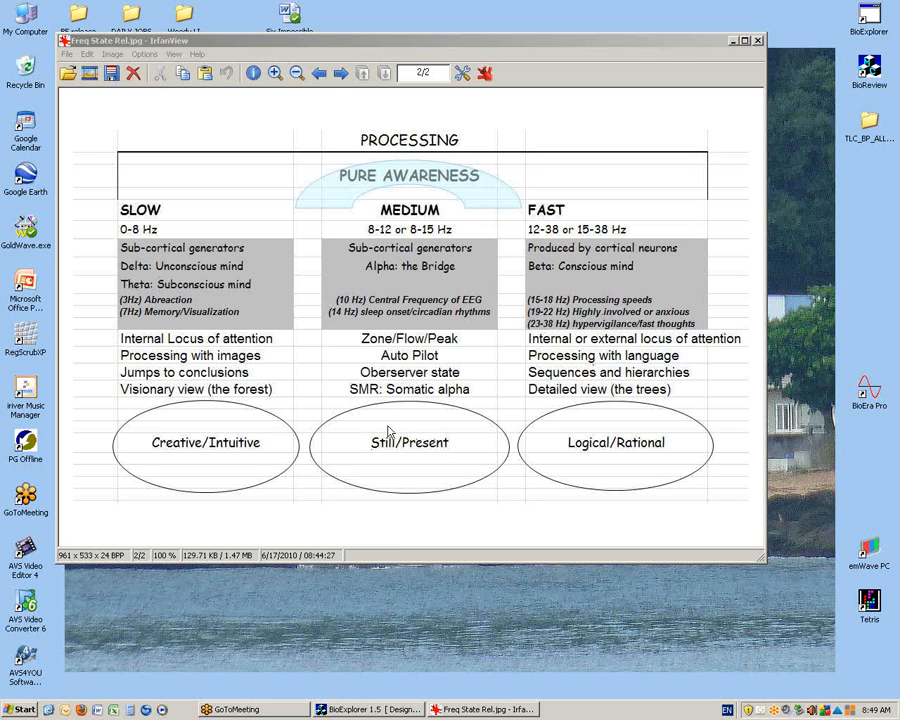
mouse_move(396, 468)
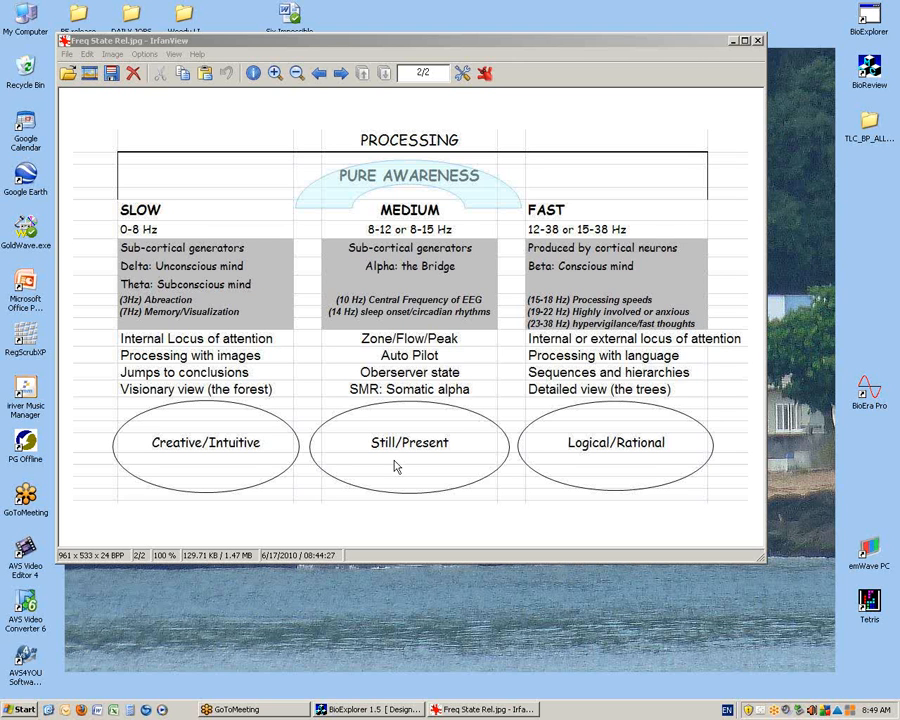
mouse_move(420, 364)
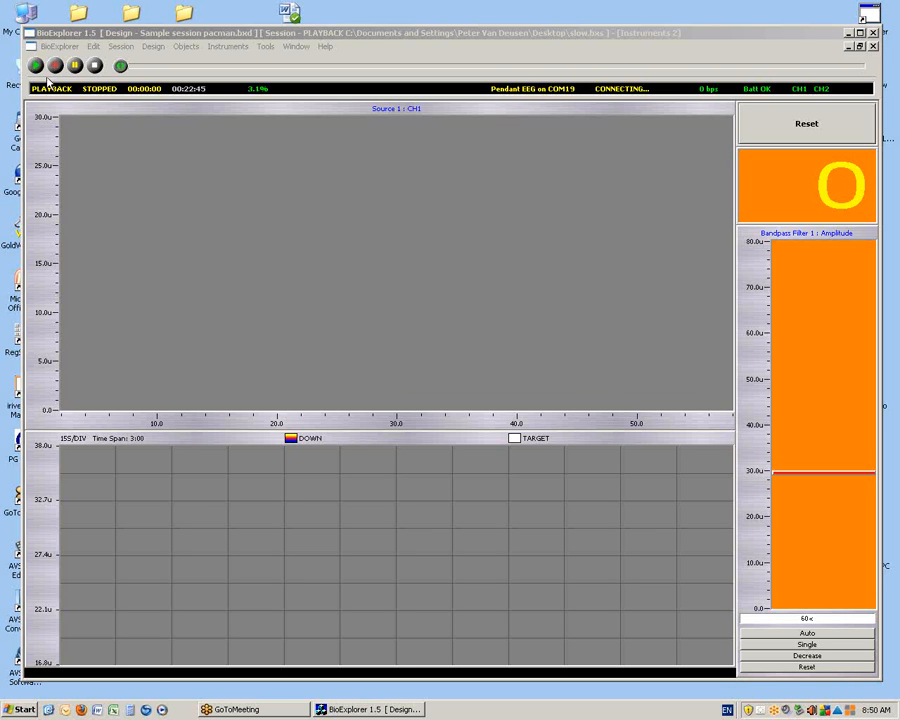
Play the sample session to a counter of 21, pausing and resuming, then stop and choose Session Playback
left_click(36, 66)
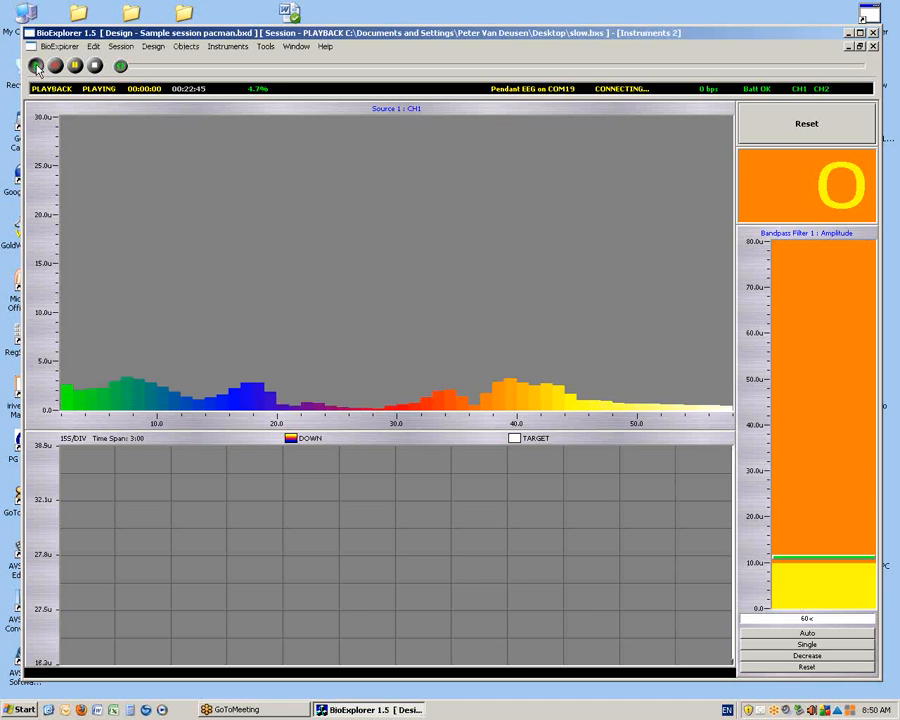
left_click(36, 66)
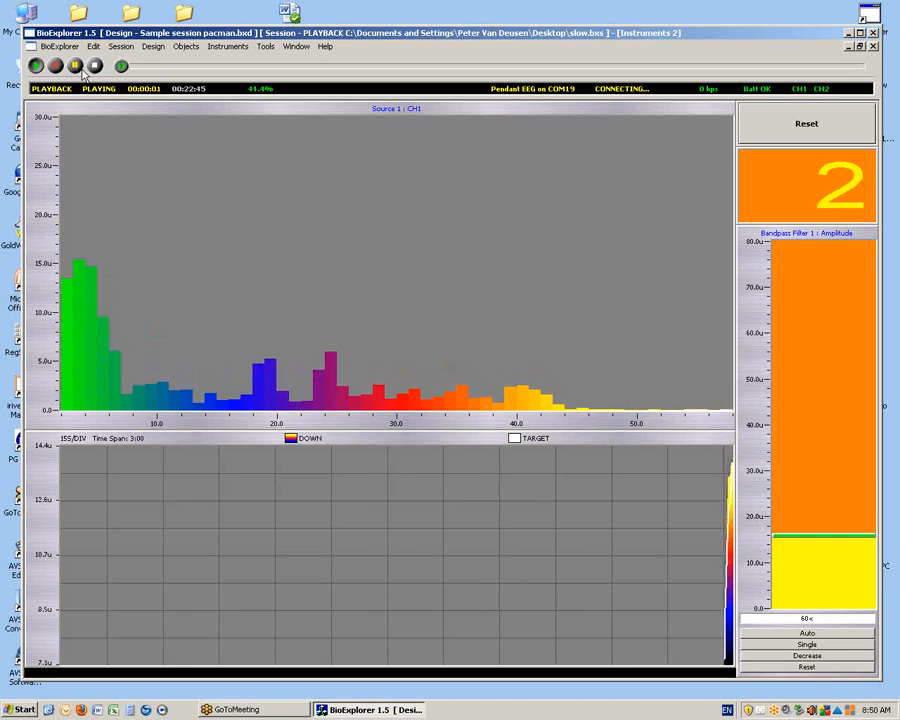
left_click(76, 66)
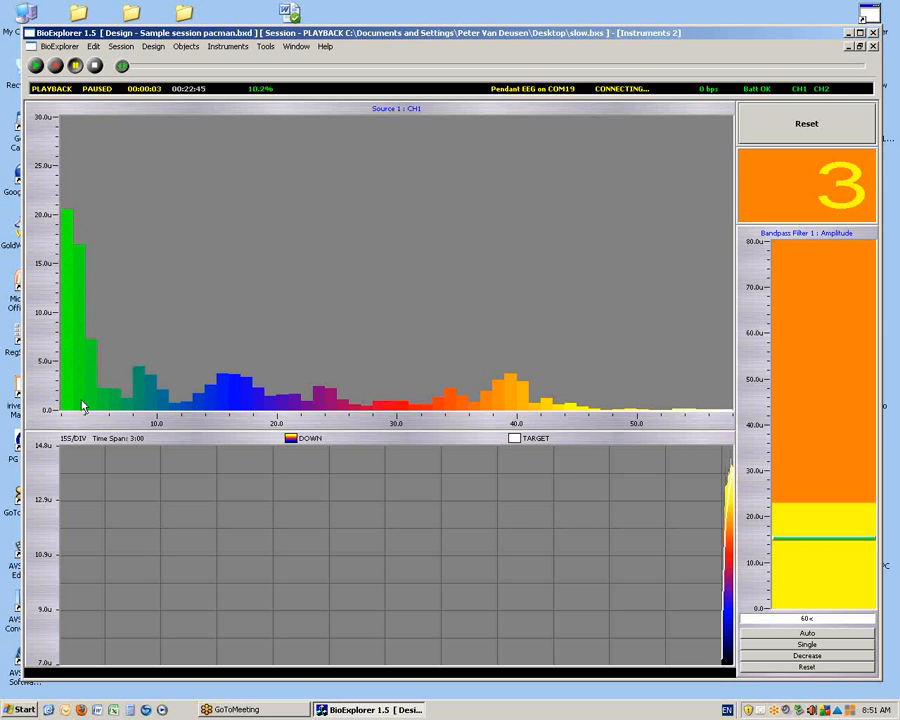
mouse_move(120, 422)
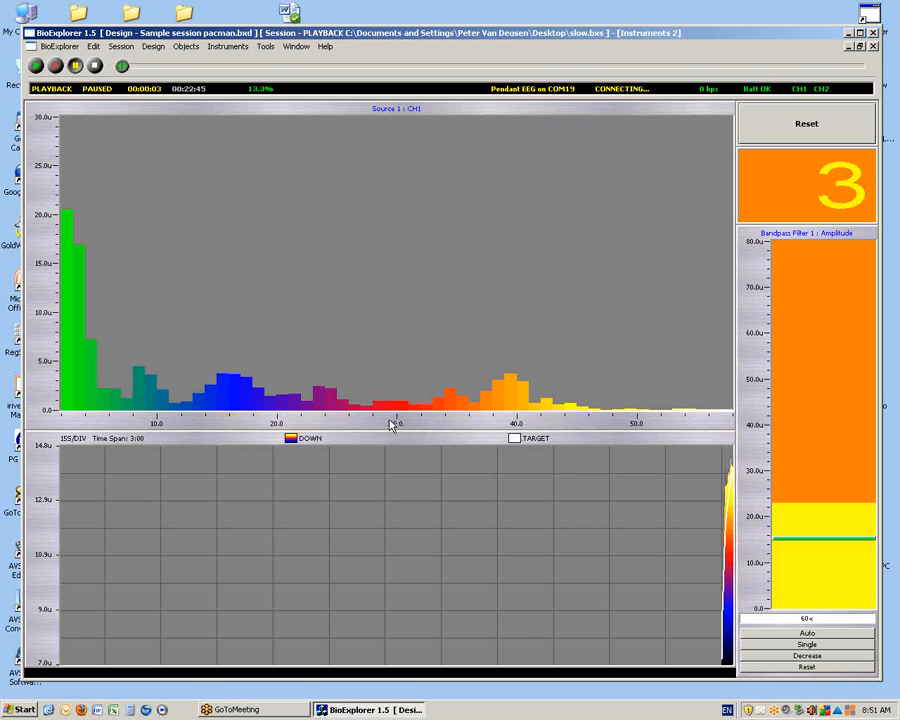
mouse_move(144, 194)
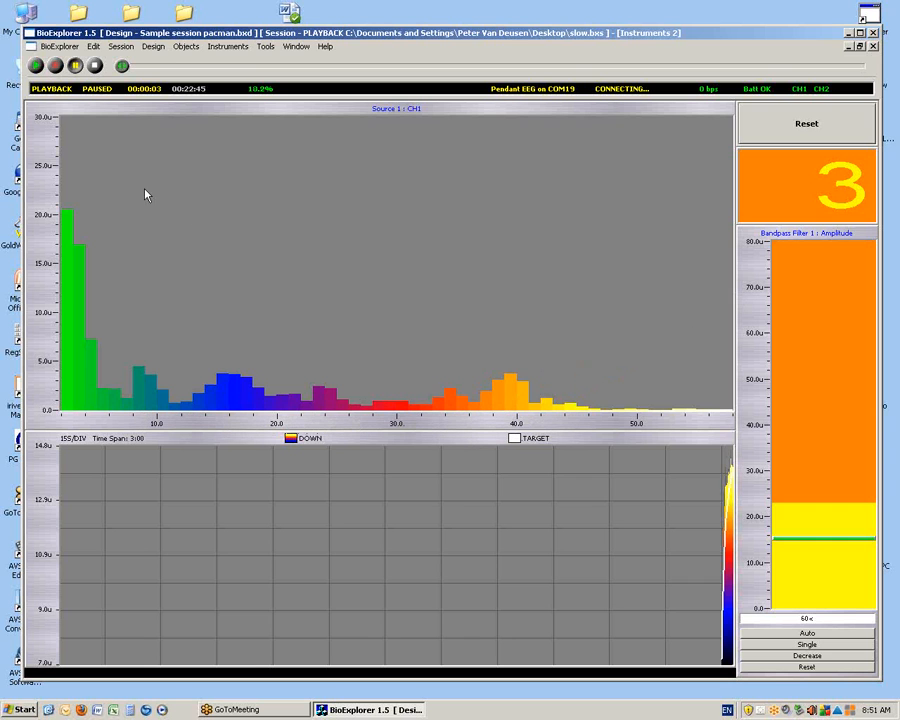
left_click(36, 66)
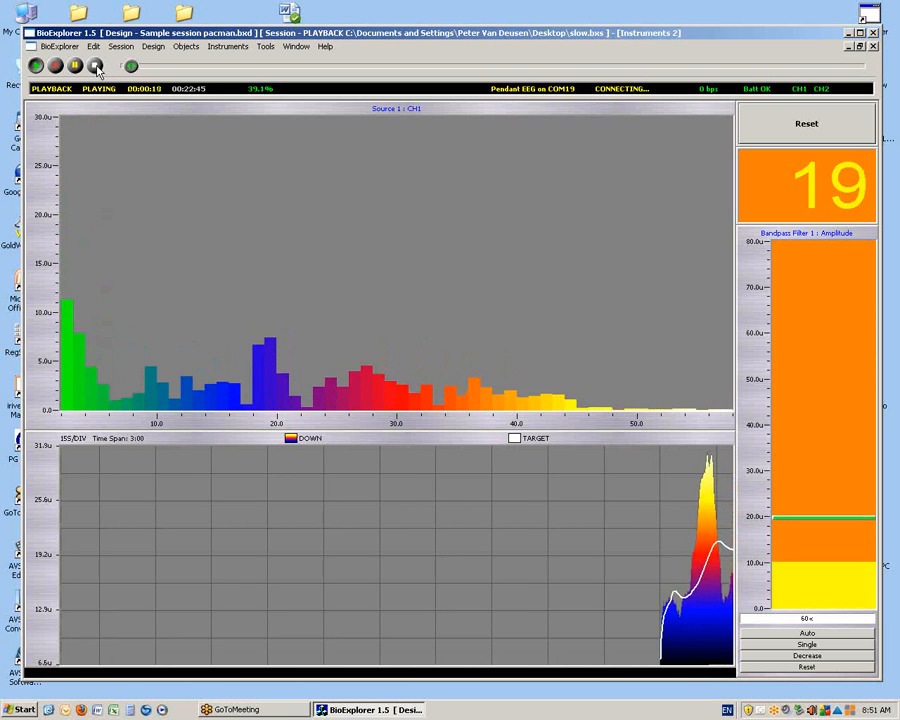
left_click(76, 66)
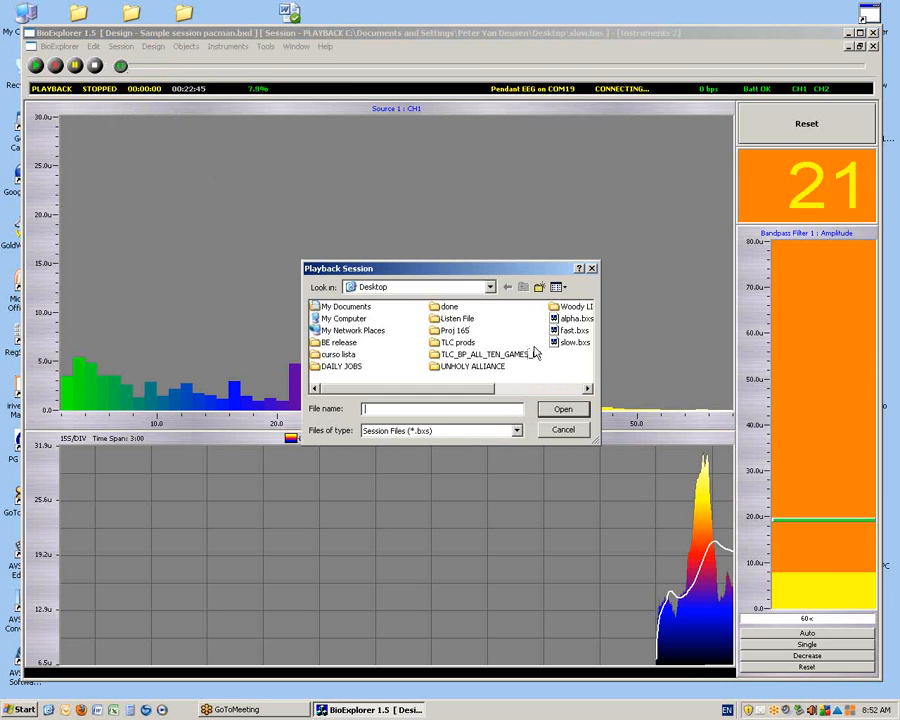
Load fast.bsx keeping the current design, play it to a counter of 54, then reopen Session Playback
left_click(564, 408)
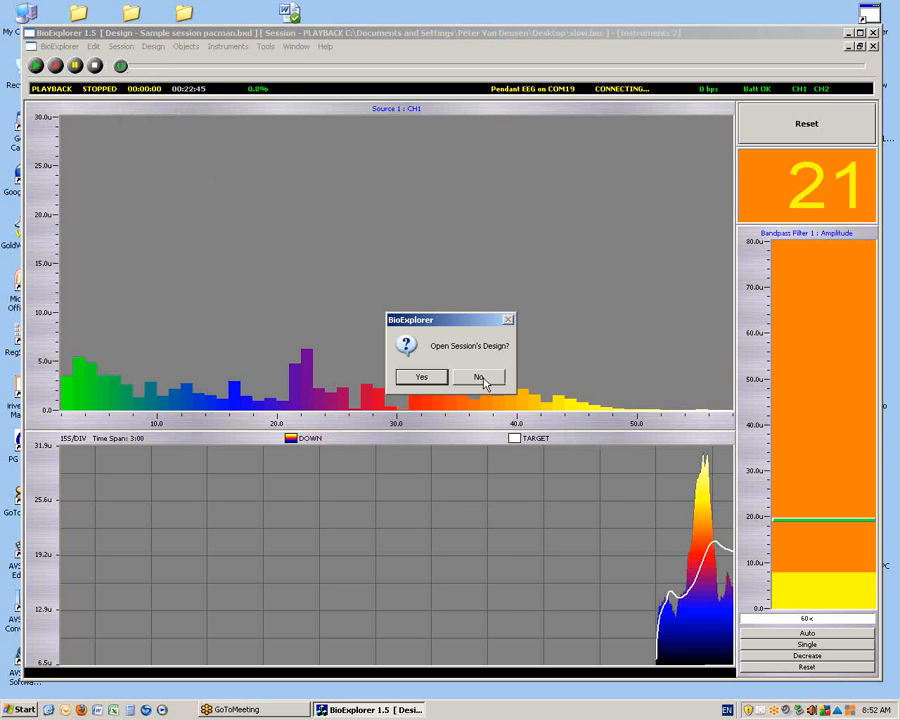
left_click(478, 376)
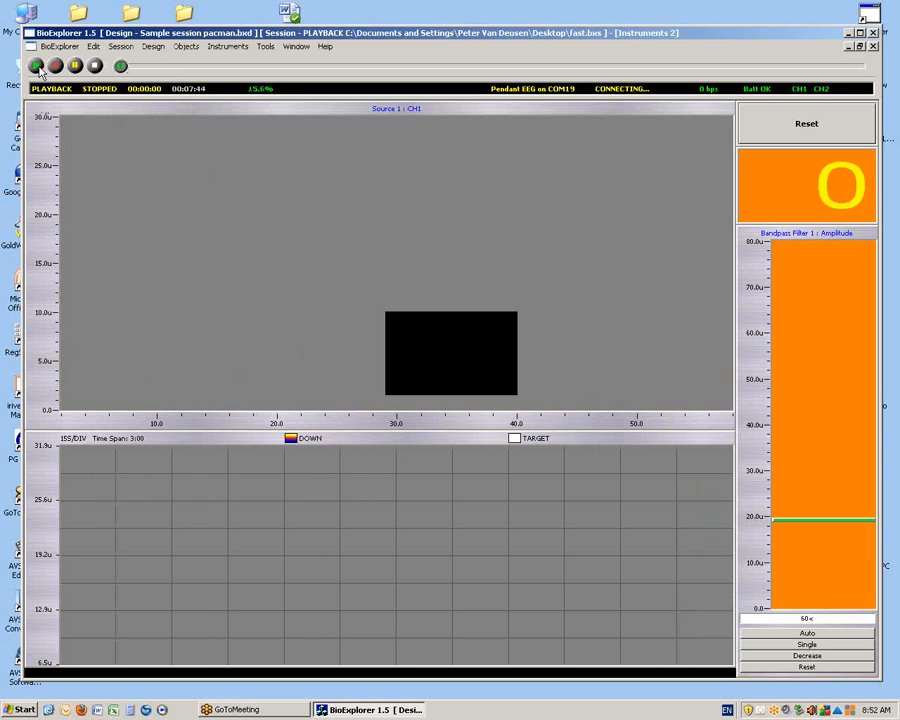
left_click(36, 66)
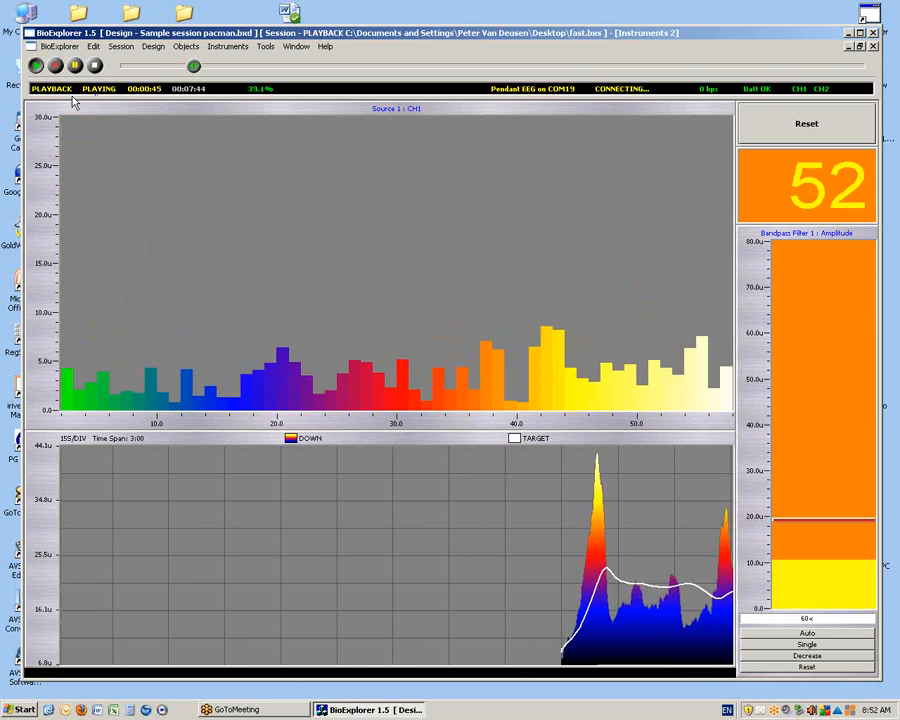
left_click(76, 64)
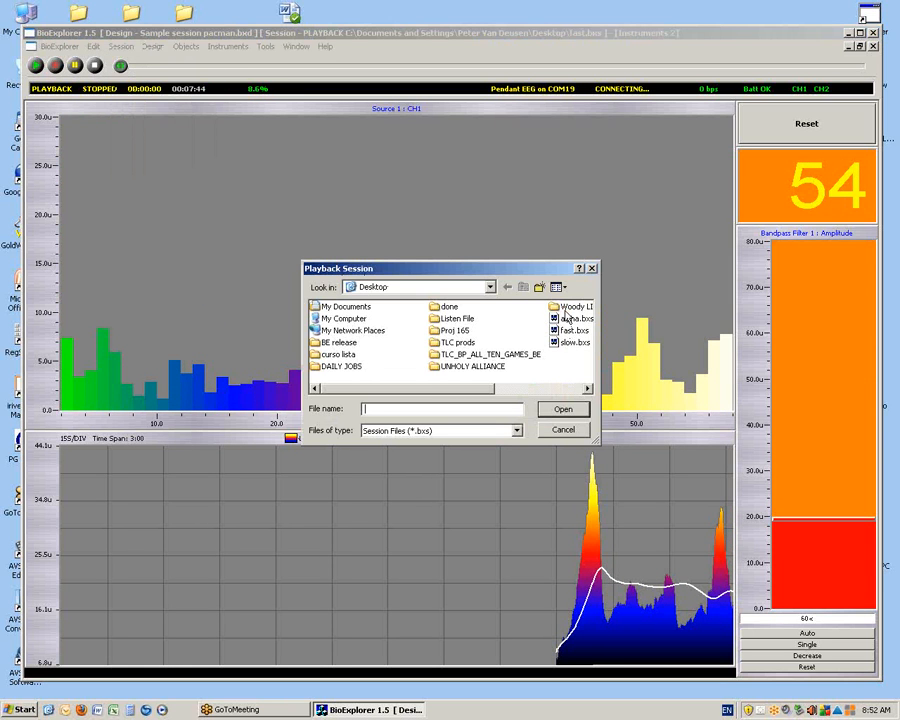
Load alpha.bsx, answer the design prompt, play it and pause at a counter of 46
left_click(564, 408)
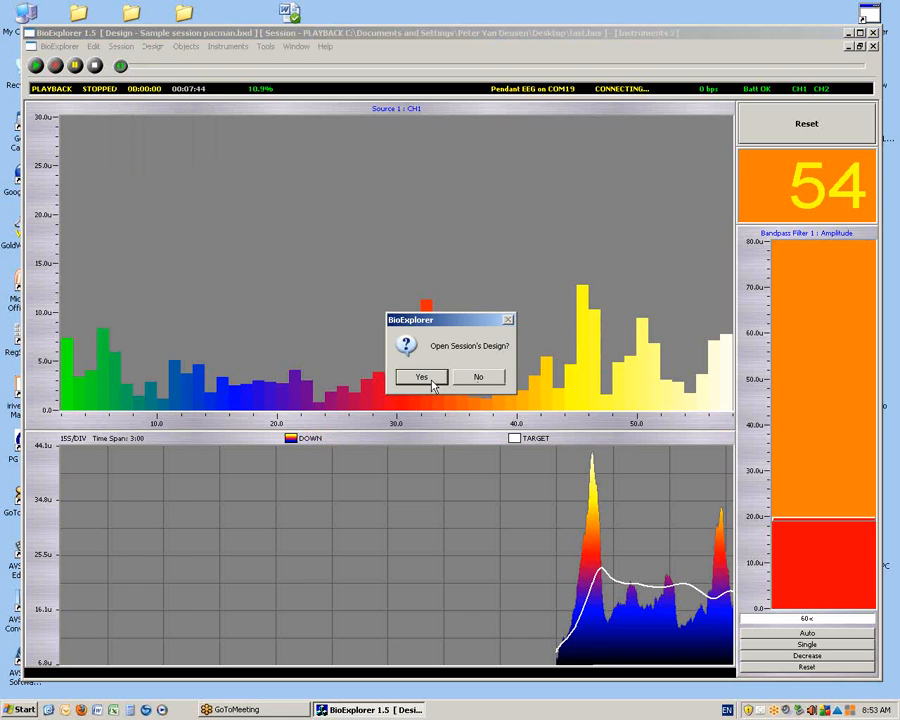
left_click(420, 376)
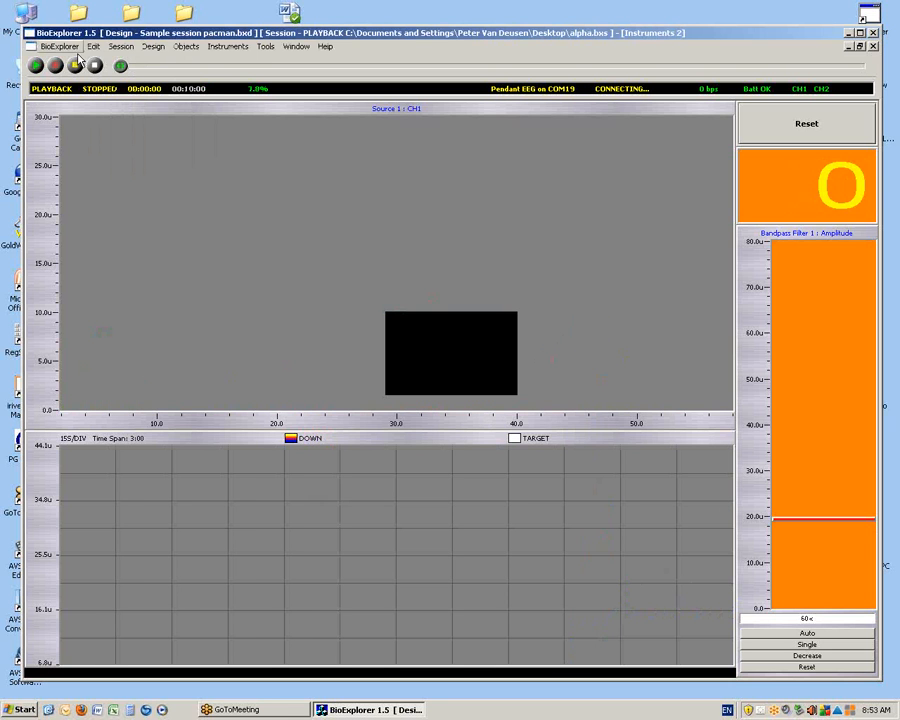
left_click(36, 66)
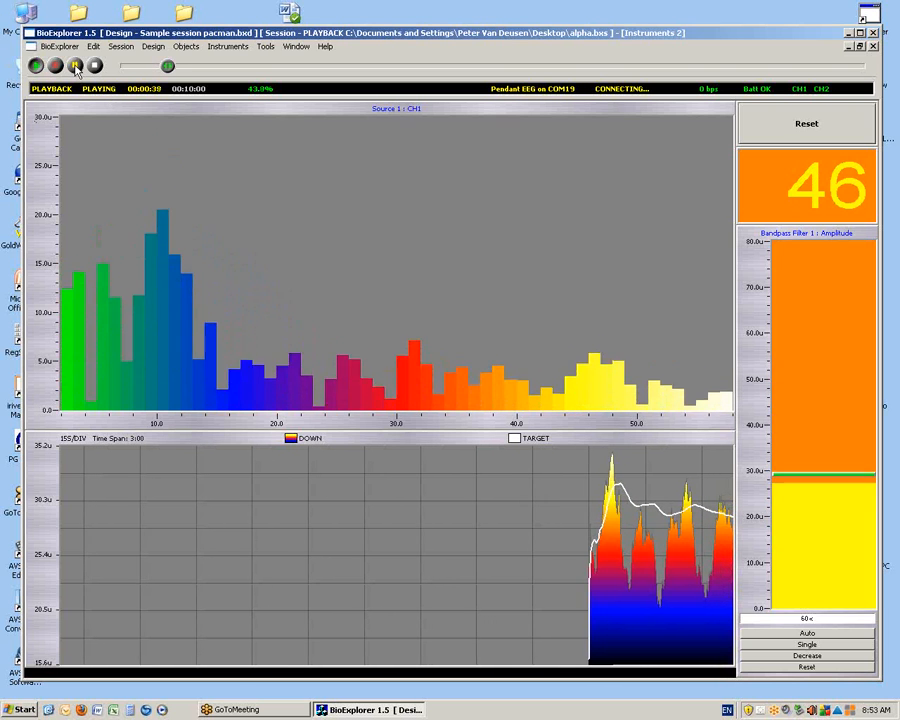
left_click(76, 66)
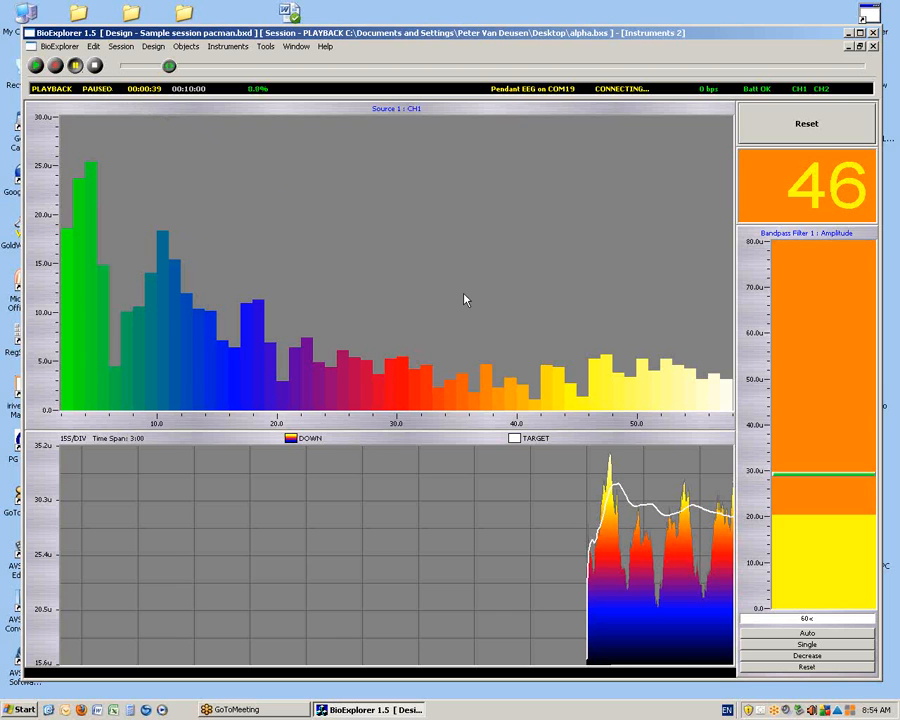
mouse_move(308, 296)
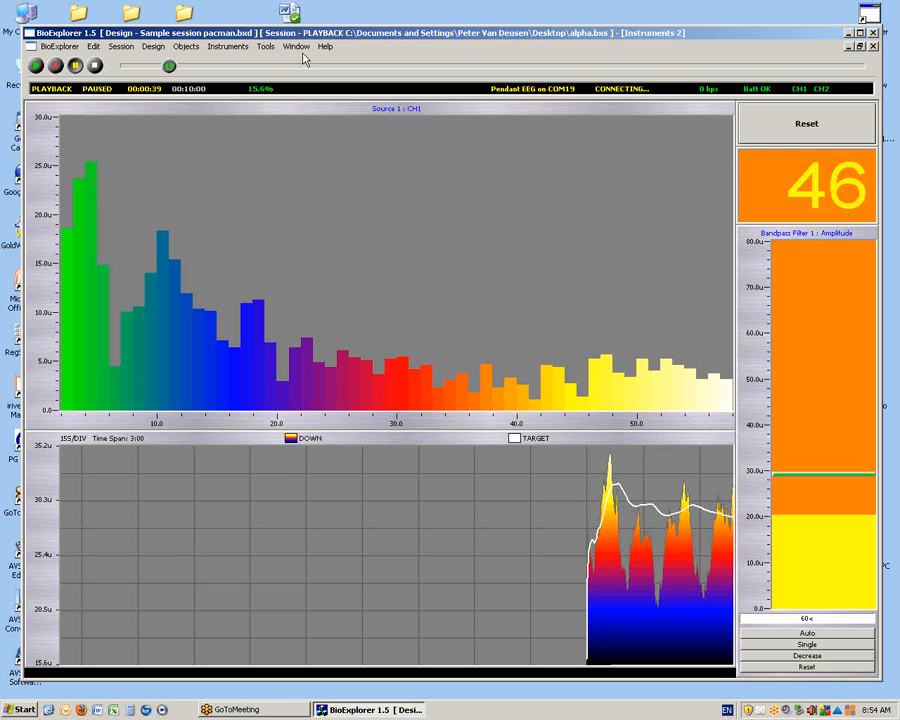
Show the Pac-Man game via Window > 2 Instruments 1 while the alpha session stays paused
left_click(296, 46)
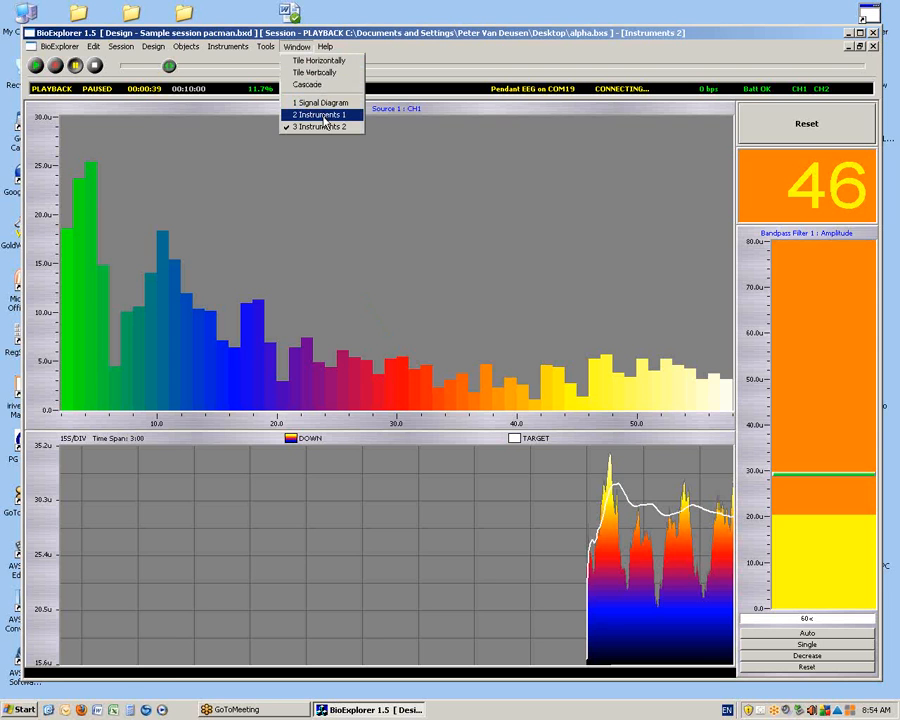
left_click(318, 114)
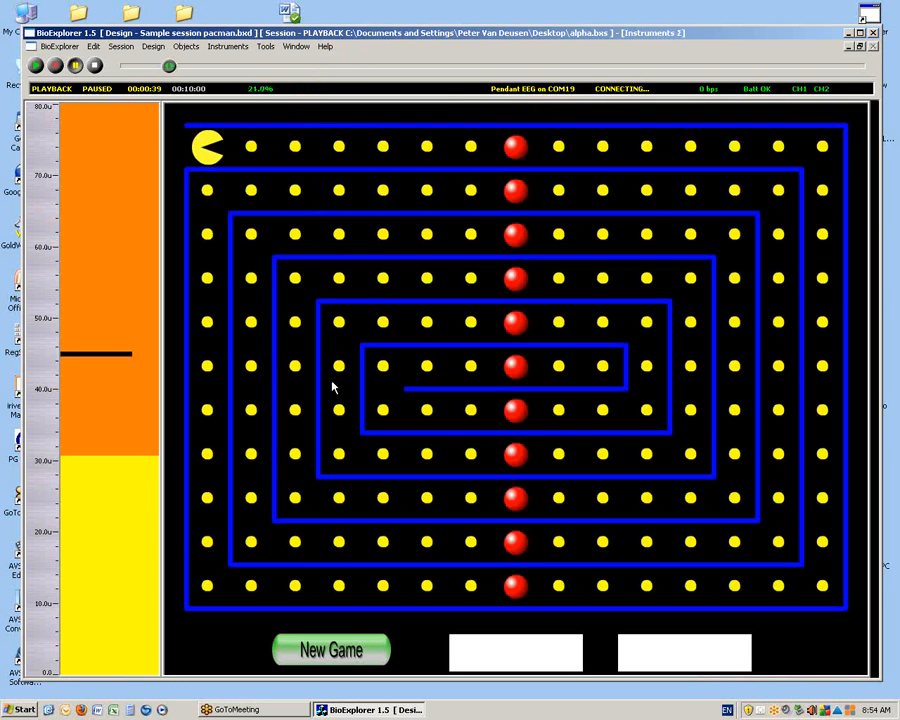
mouse_move(240, 318)
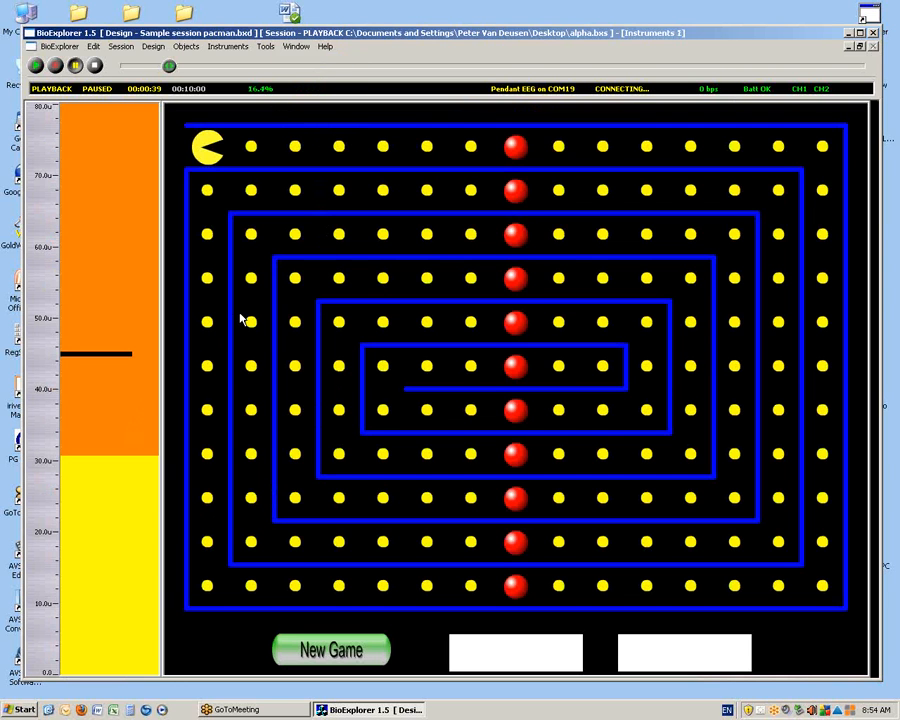
mouse_move(90, 412)
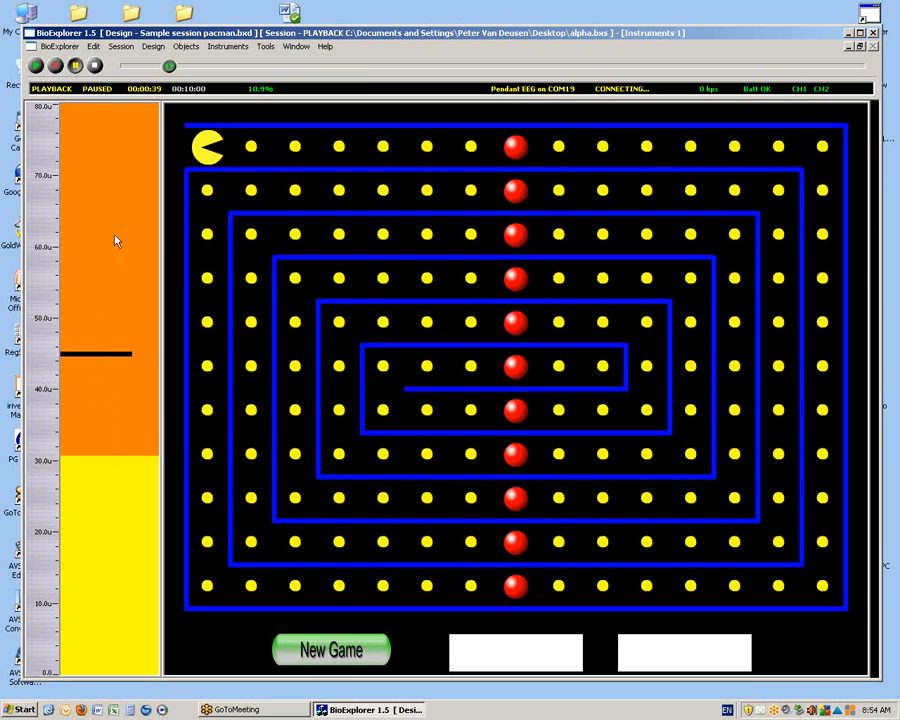
mouse_move(100, 222)
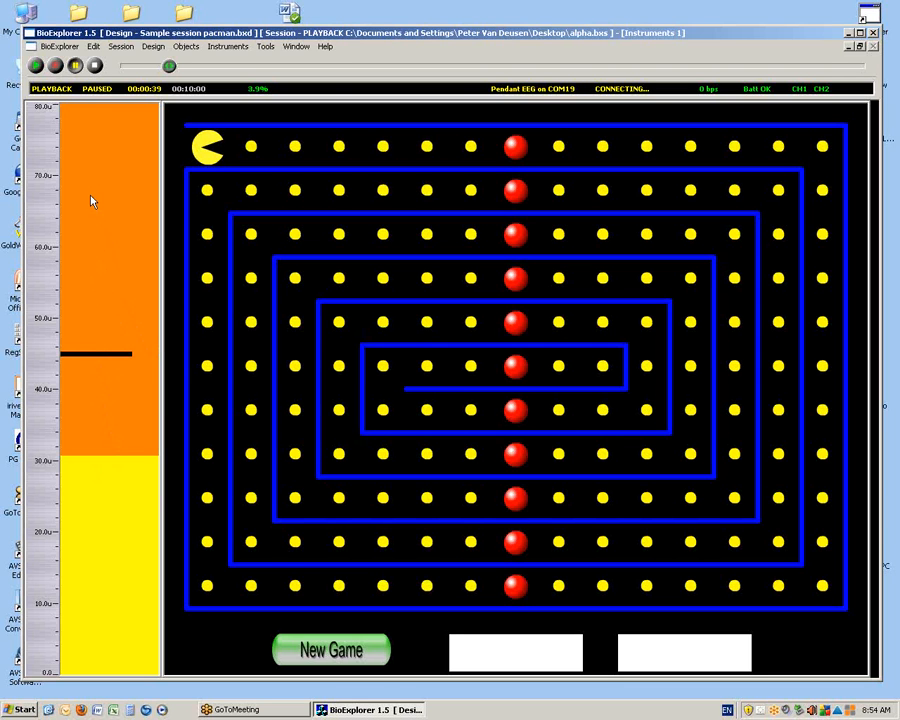
mouse_move(88, 156)
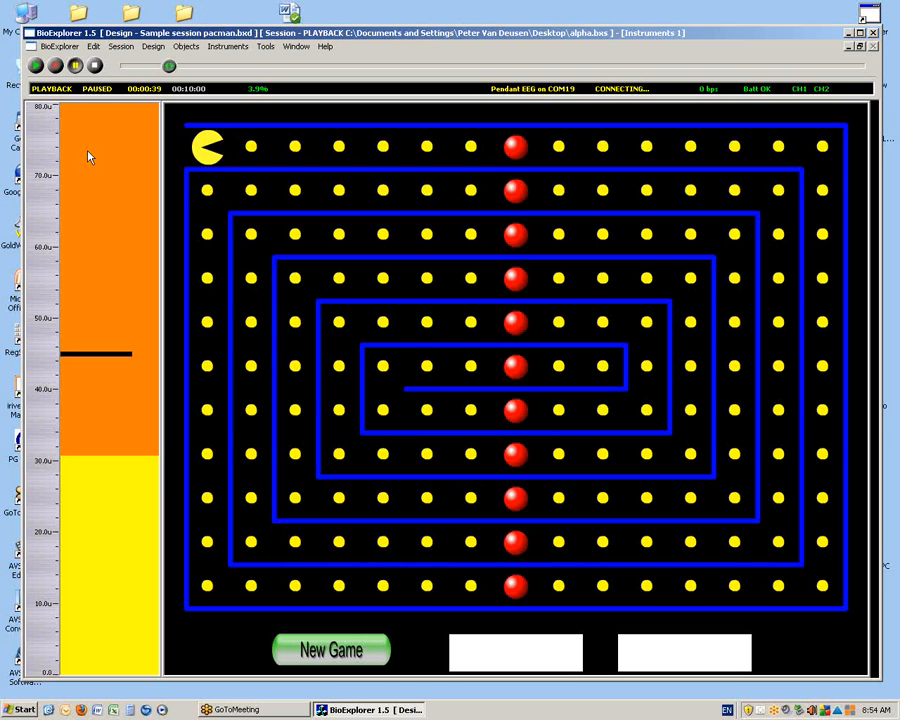
mouse_move(58, 256)
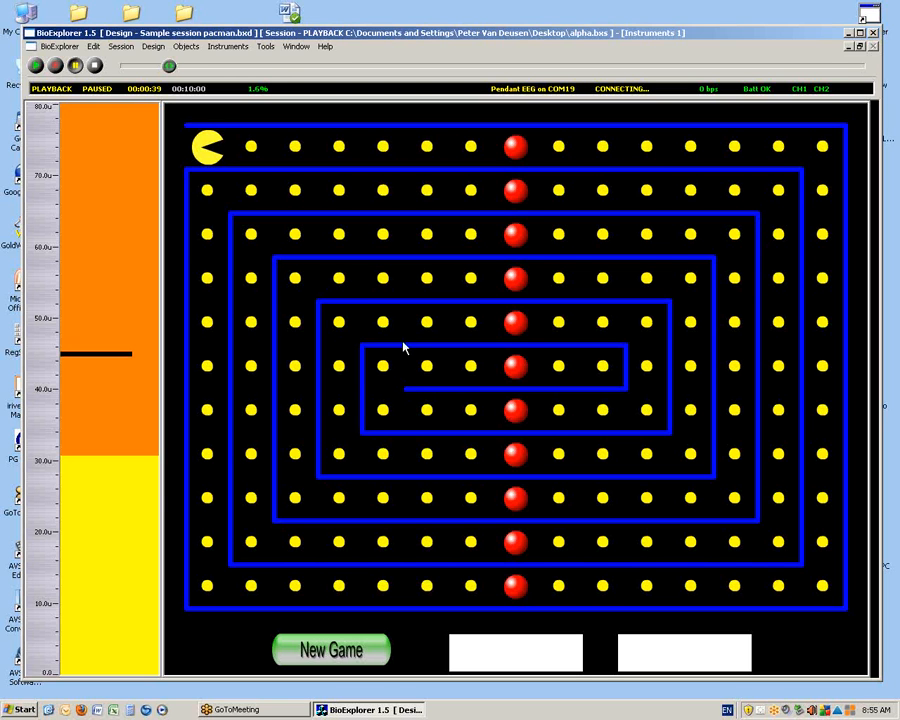
mouse_move(364, 290)
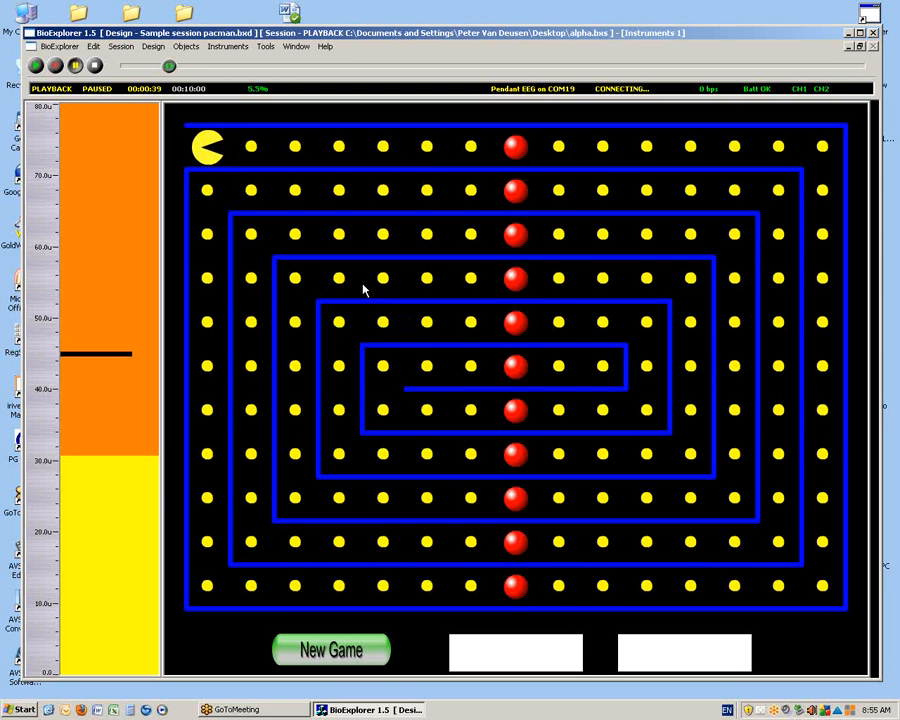